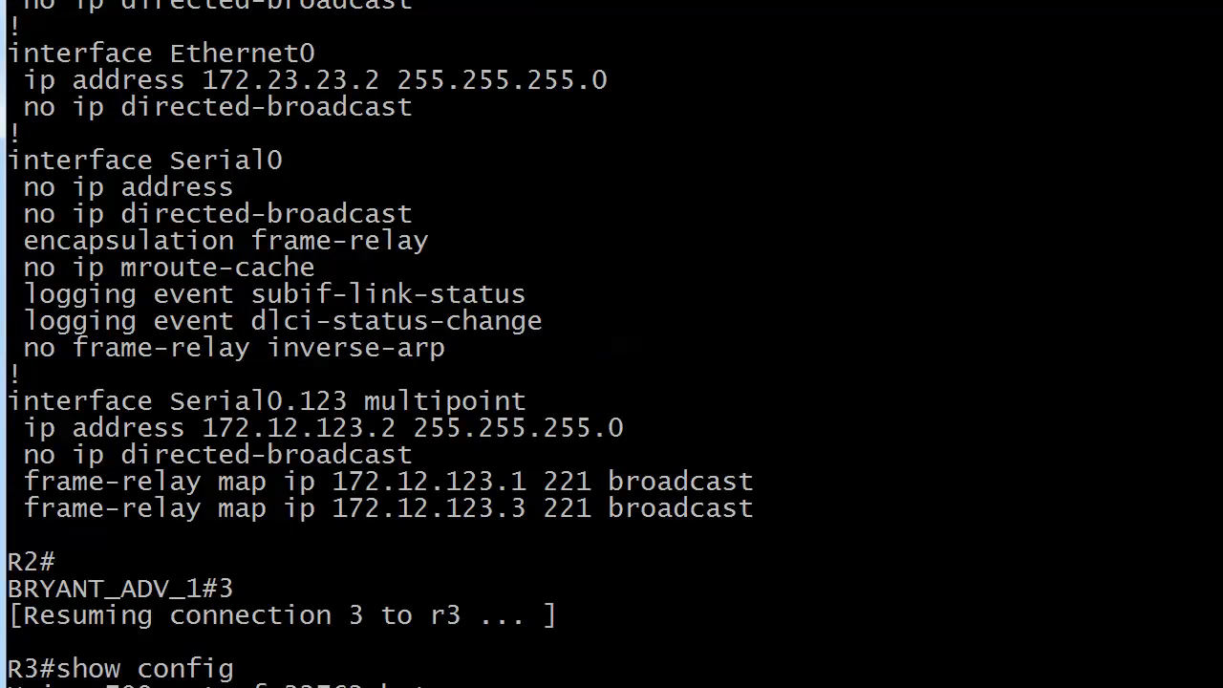
- Scroll through R3's show config output, including point-to-point subinterface Serial0.31
scroll("down", 3)
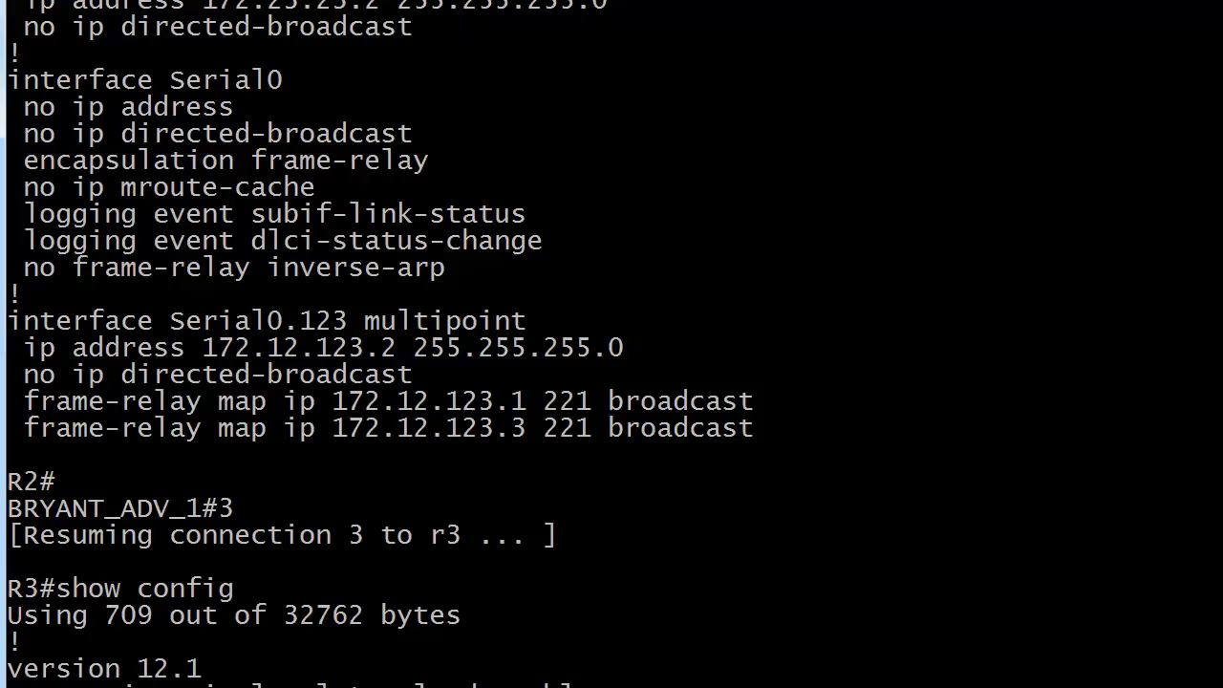
scroll("down", 3)
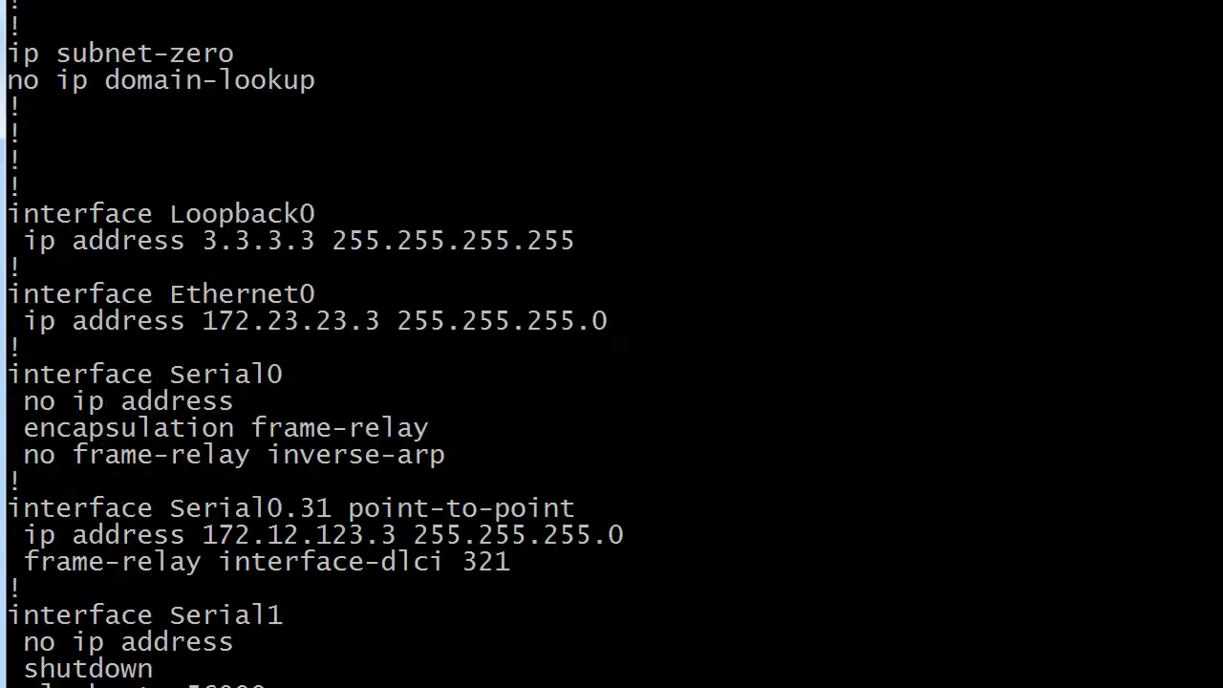
scroll("down", 3)
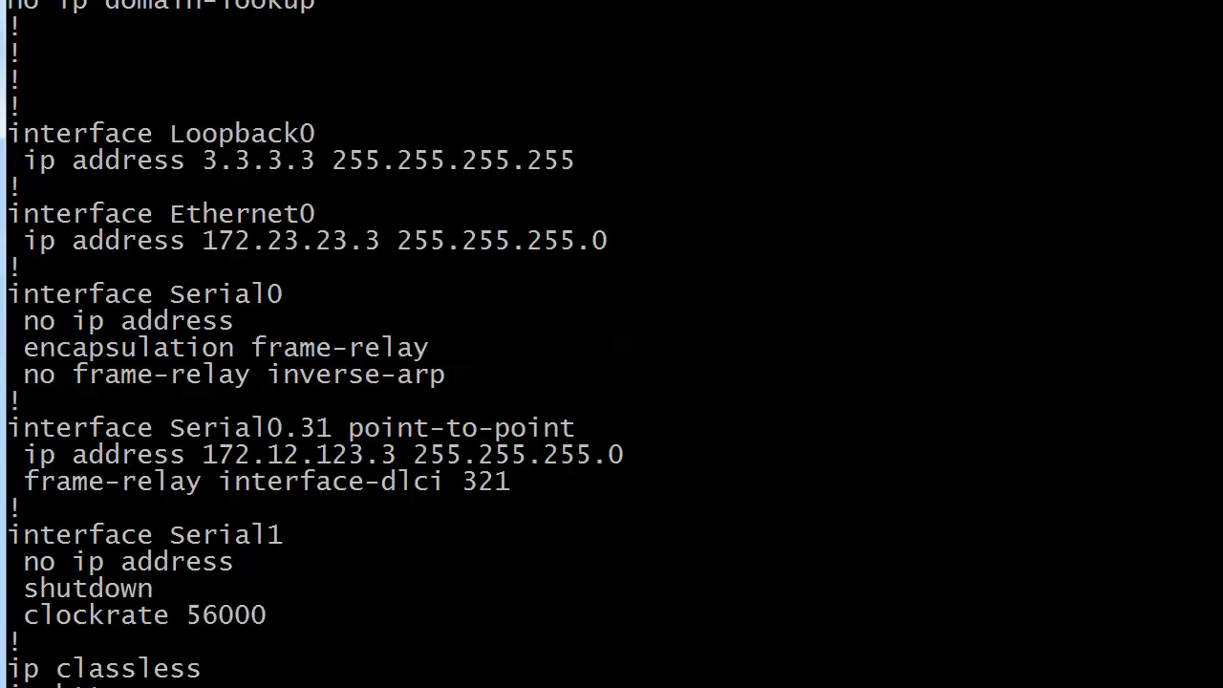
scroll("down", 3)
type("2")
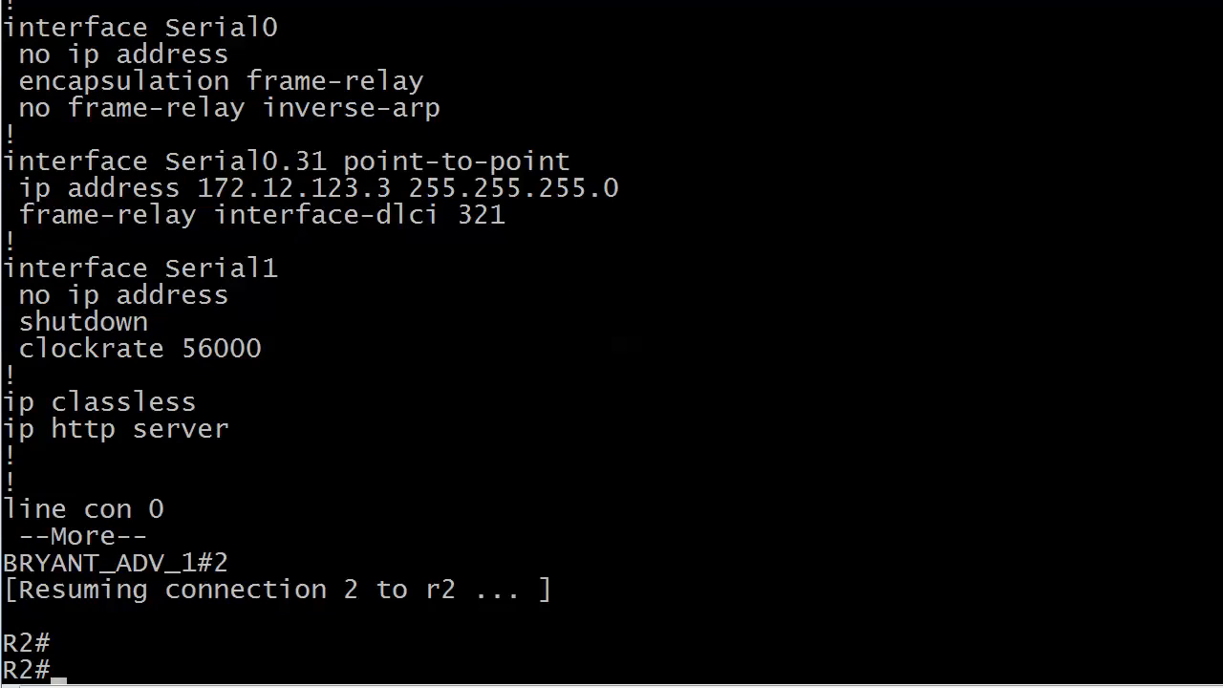
- Set OSPF priority 0 on R2's Serial0.123 and R3's Serial0.31, saving R2's configuration
type("conf t")
type("ip o")
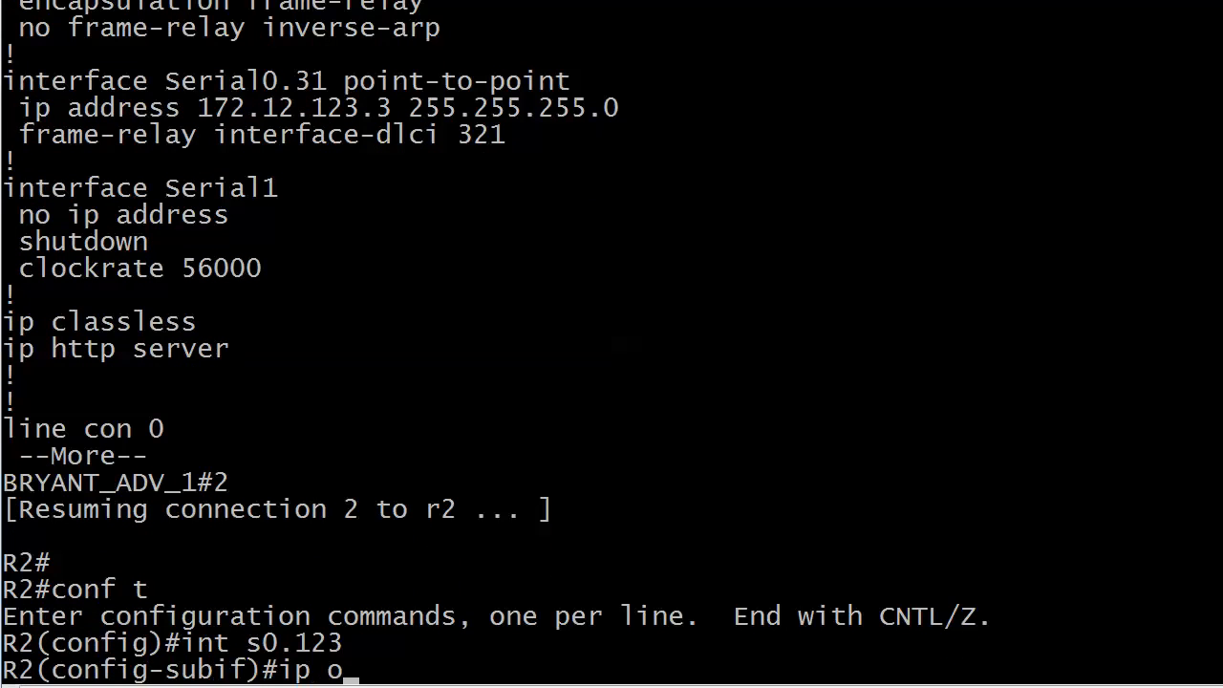
type("spf ?")
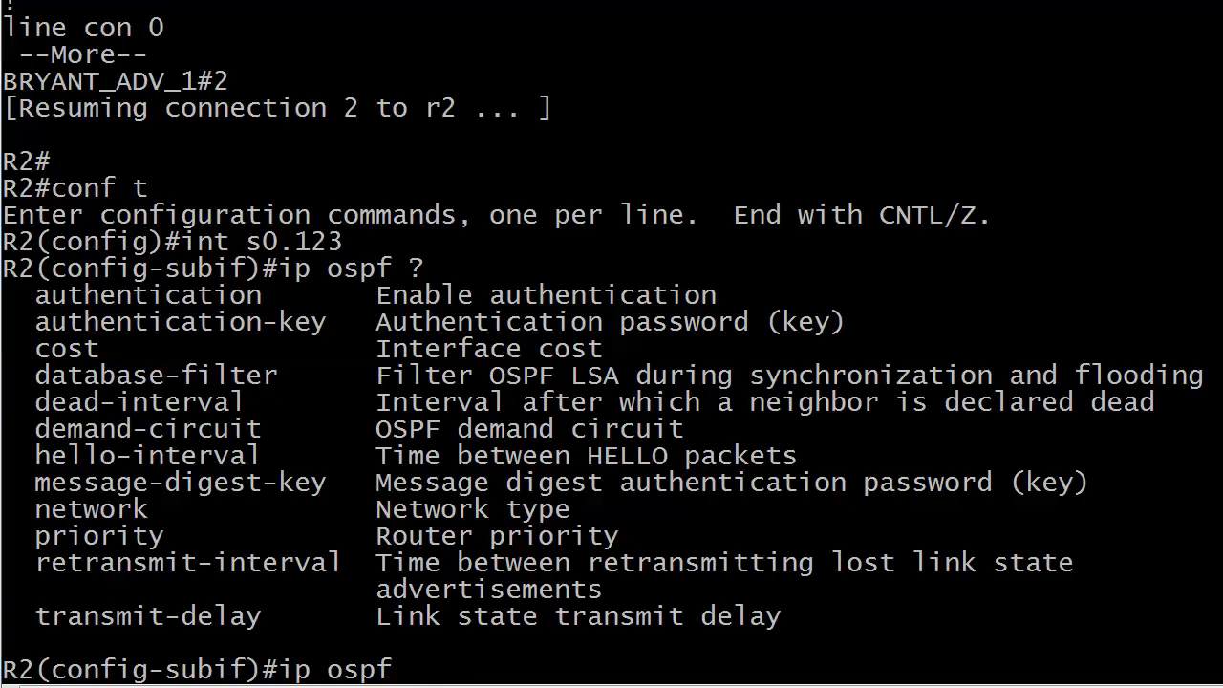
type("pri ?")
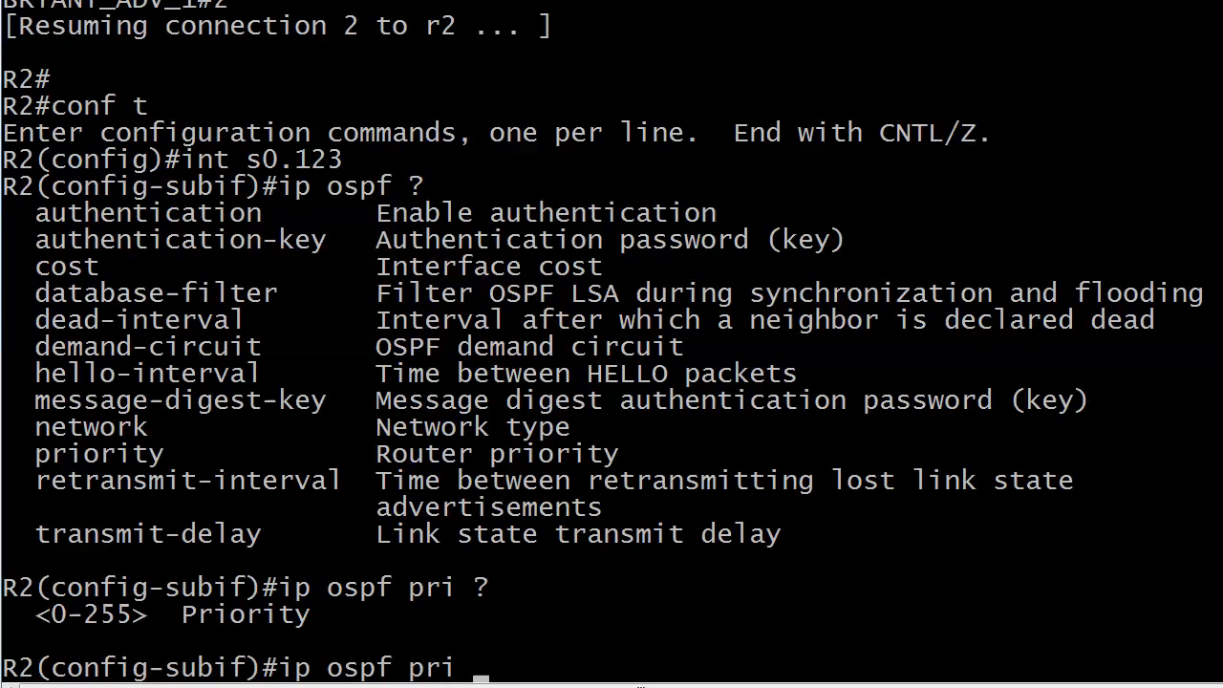
type("0")
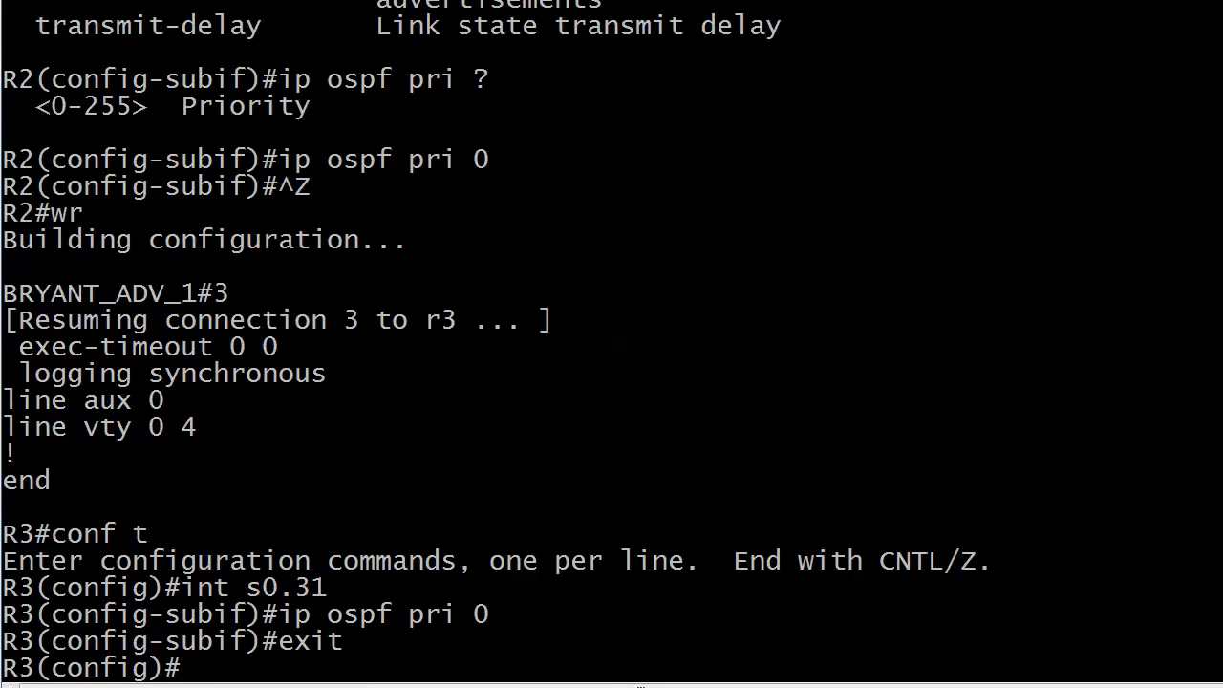
type("rotue")
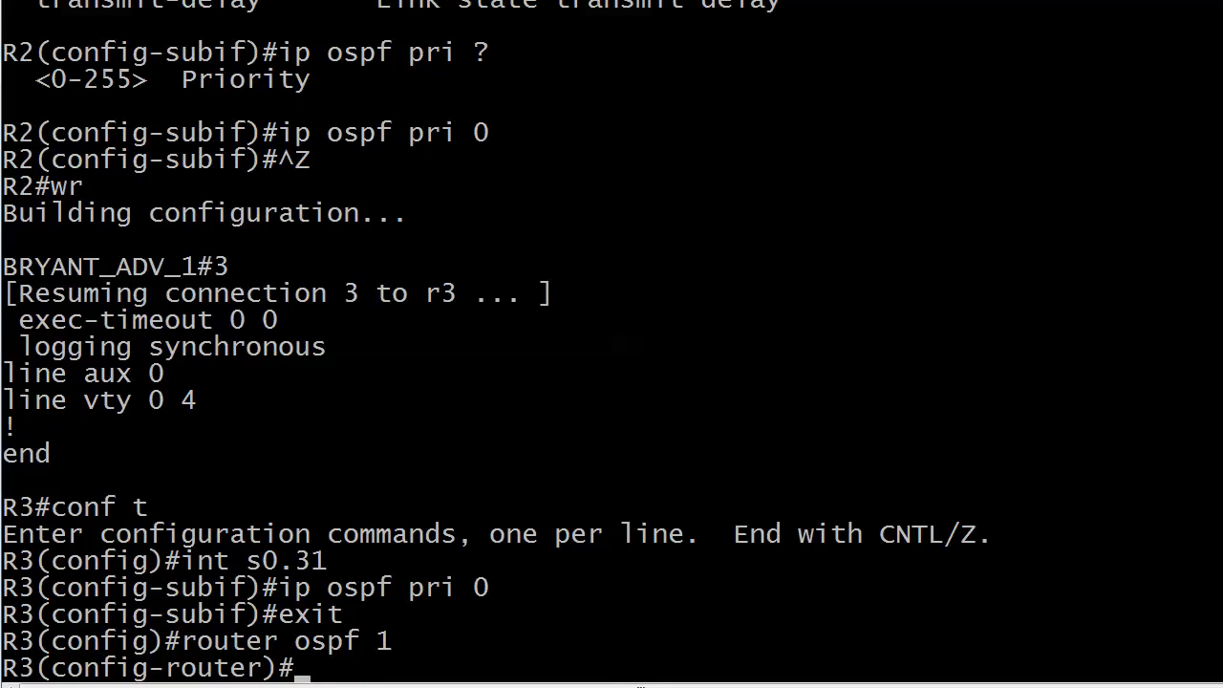
- Under R3's router ospf 1, enter network 172.12.123.0 0.0.0.255 area 0
type("network")
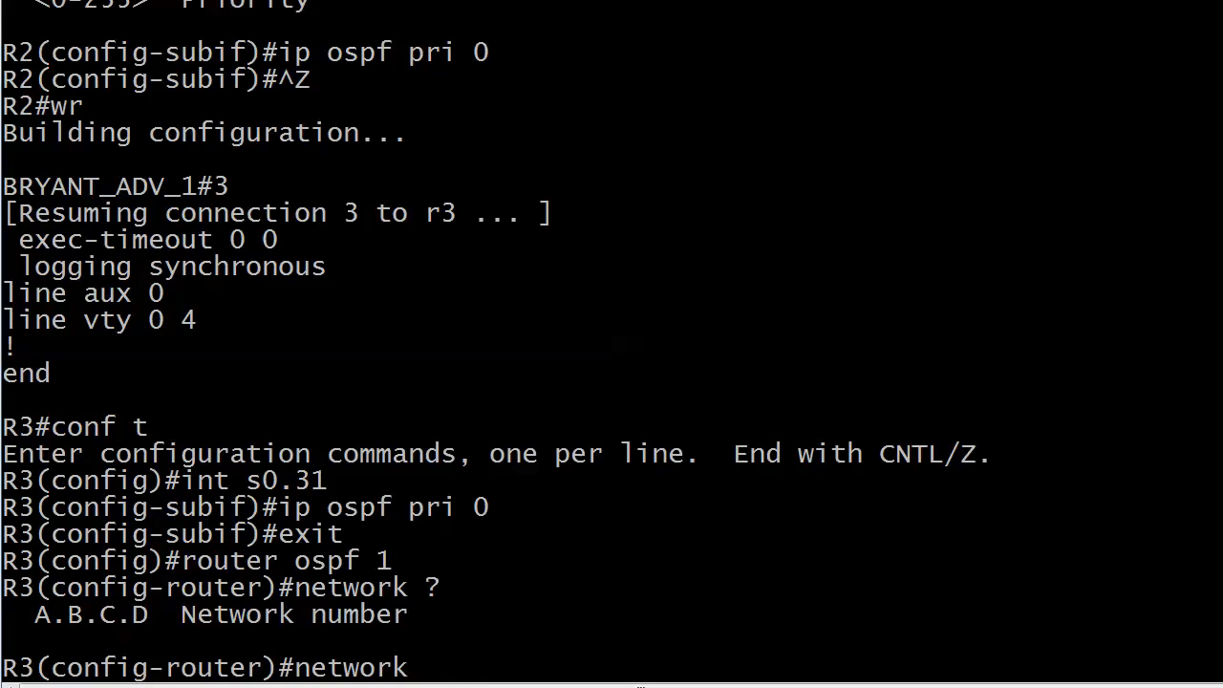
type("172.123.")
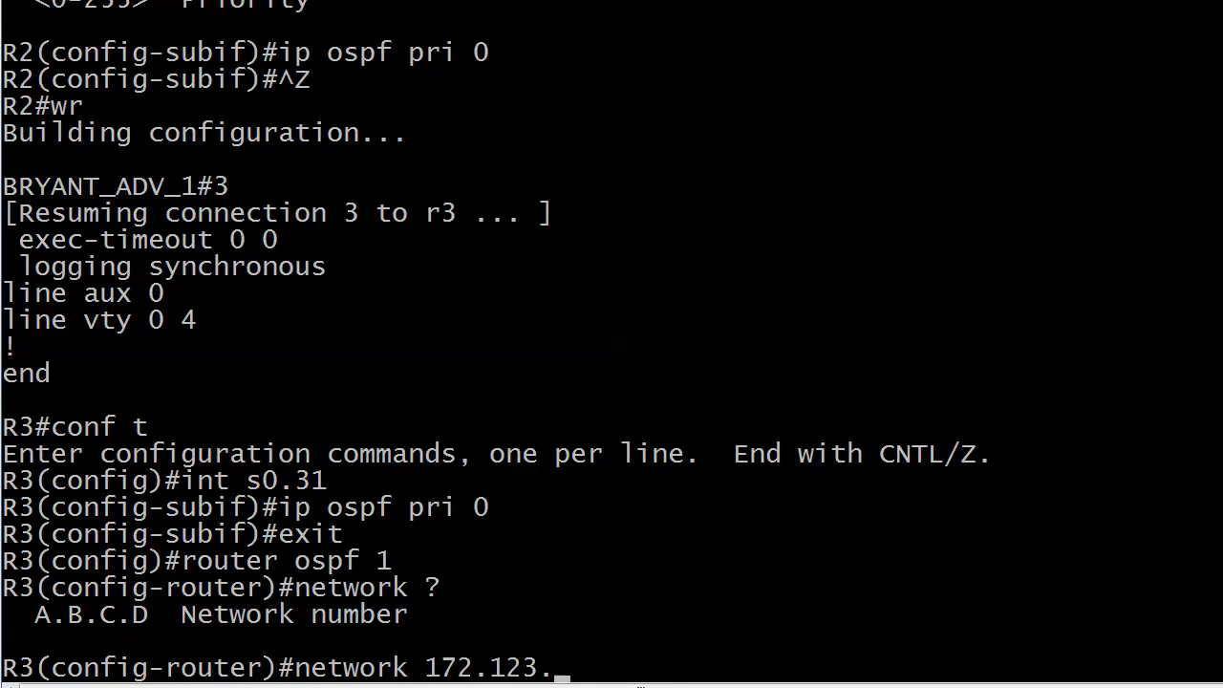
type("12.123.0")
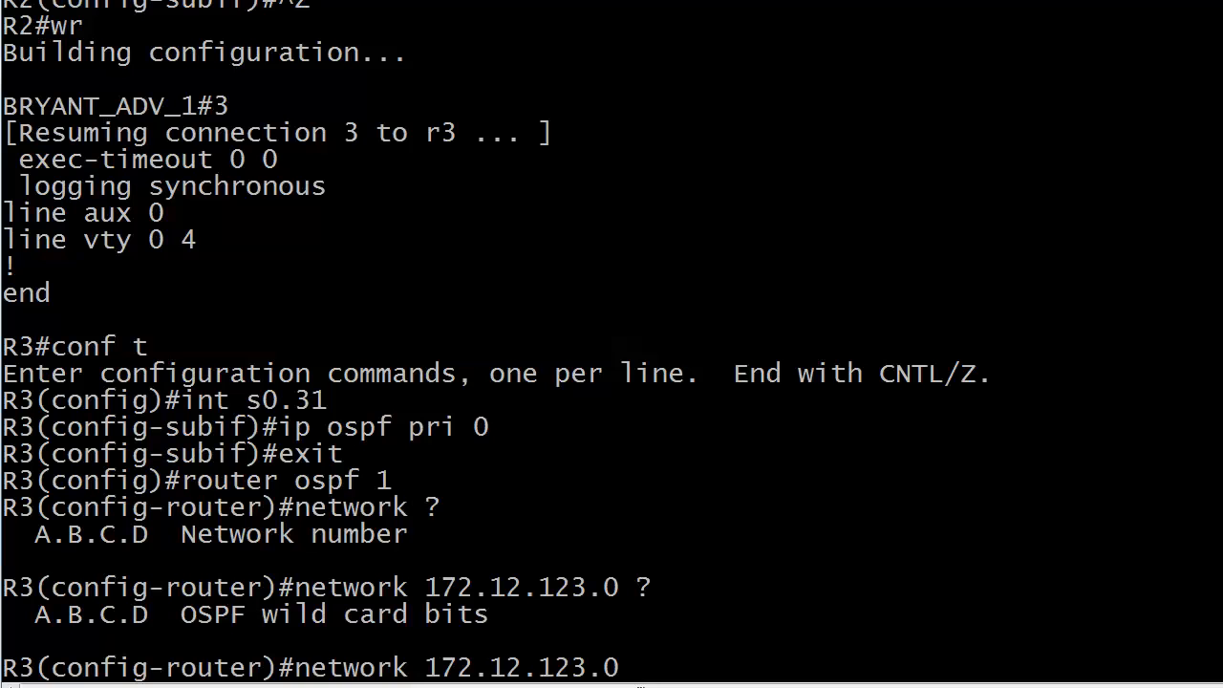
type("0.0.0.255 area")
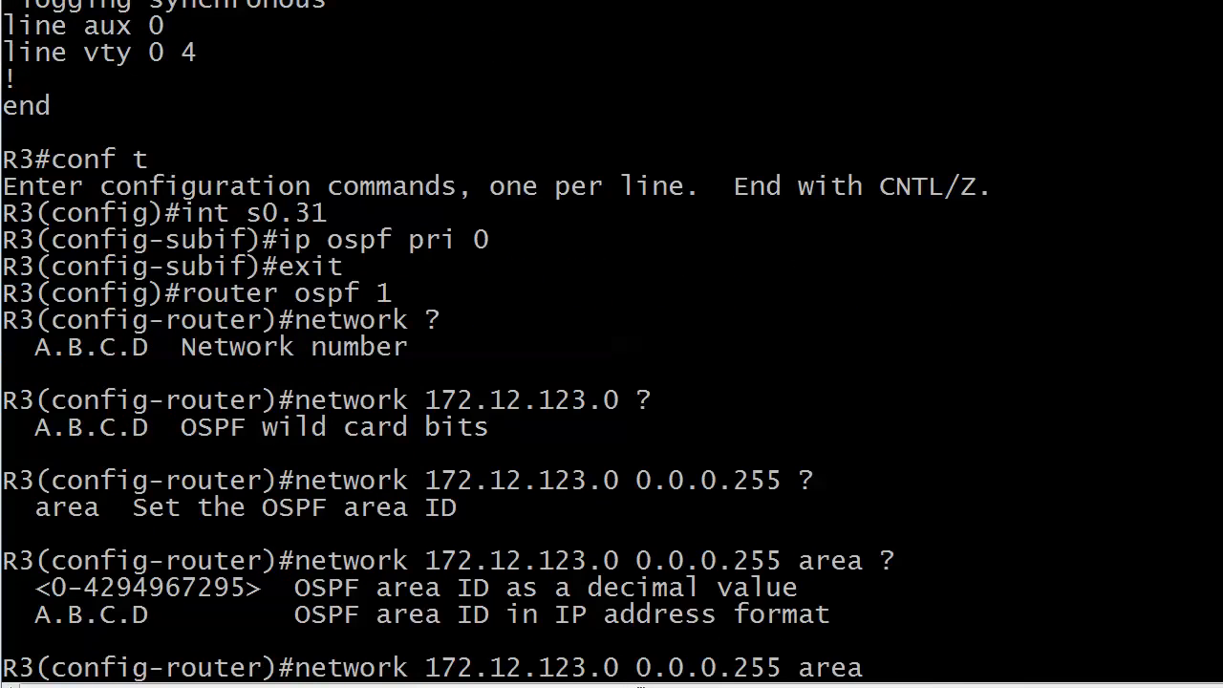
type("1")
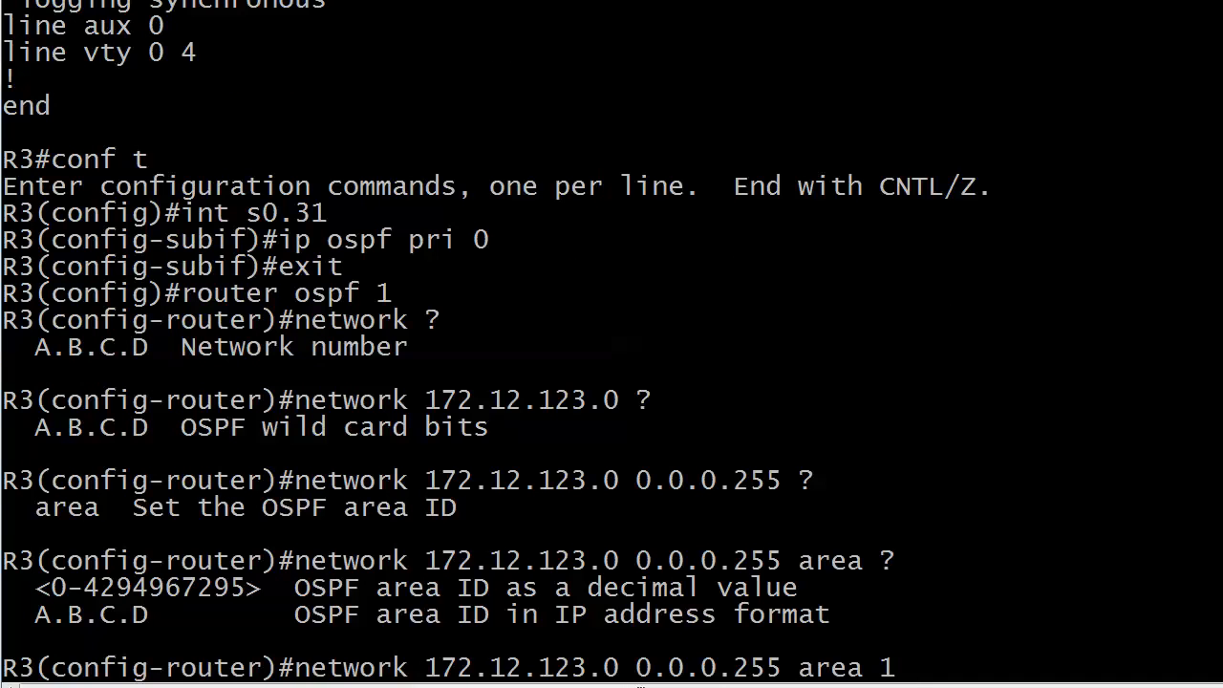
type("0")
type("network")
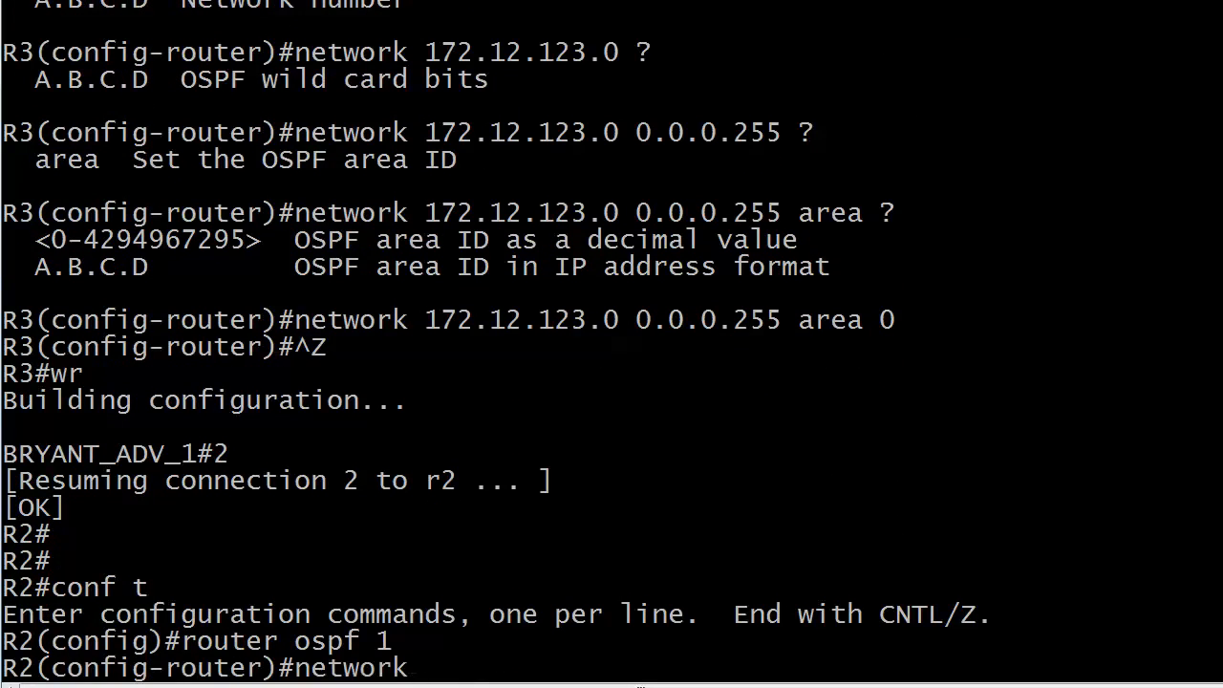
- On R1, enter network 172.12.123.0 0.0.0.255 area 0 under OSPF 1, then start show ip ospf
type("172.12.123.0 0.")
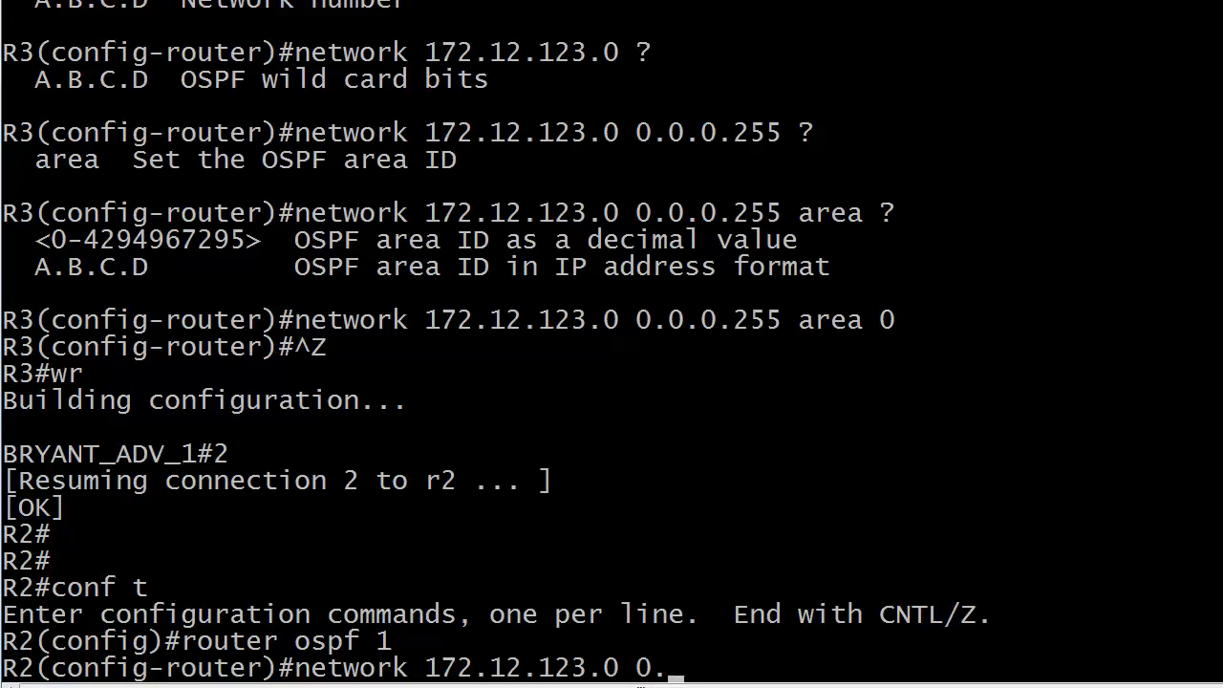
type("0.0.255 area")
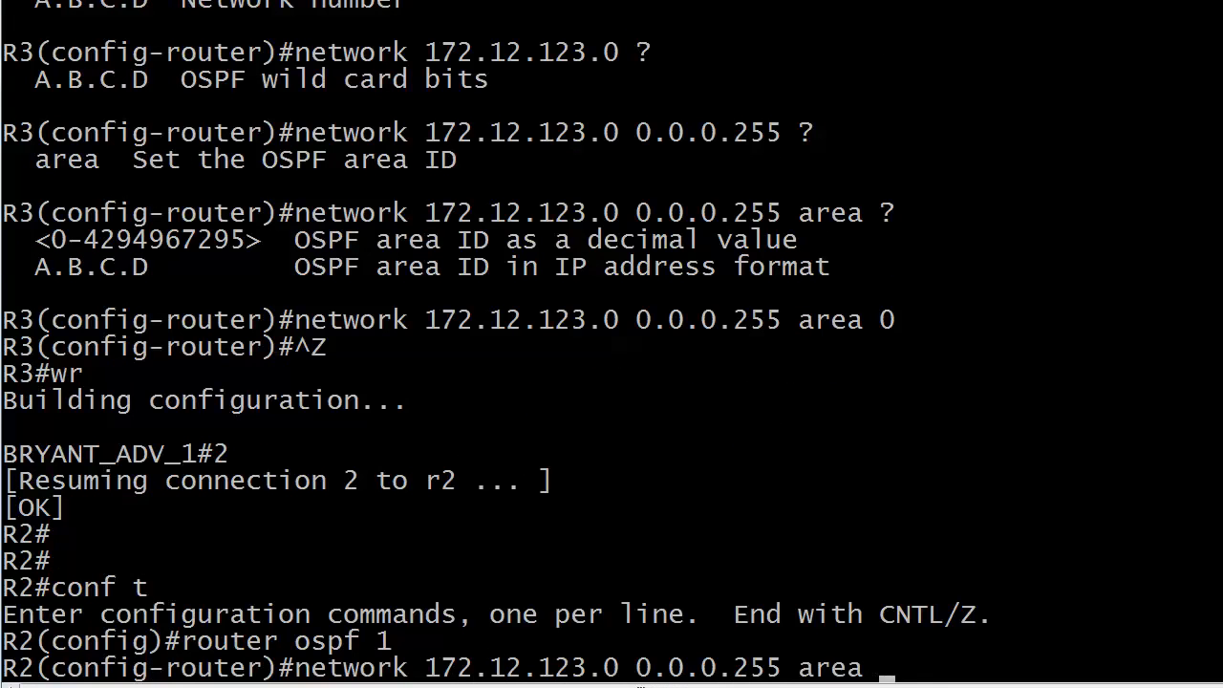
key("Return")
type("network 172.12.123. ")
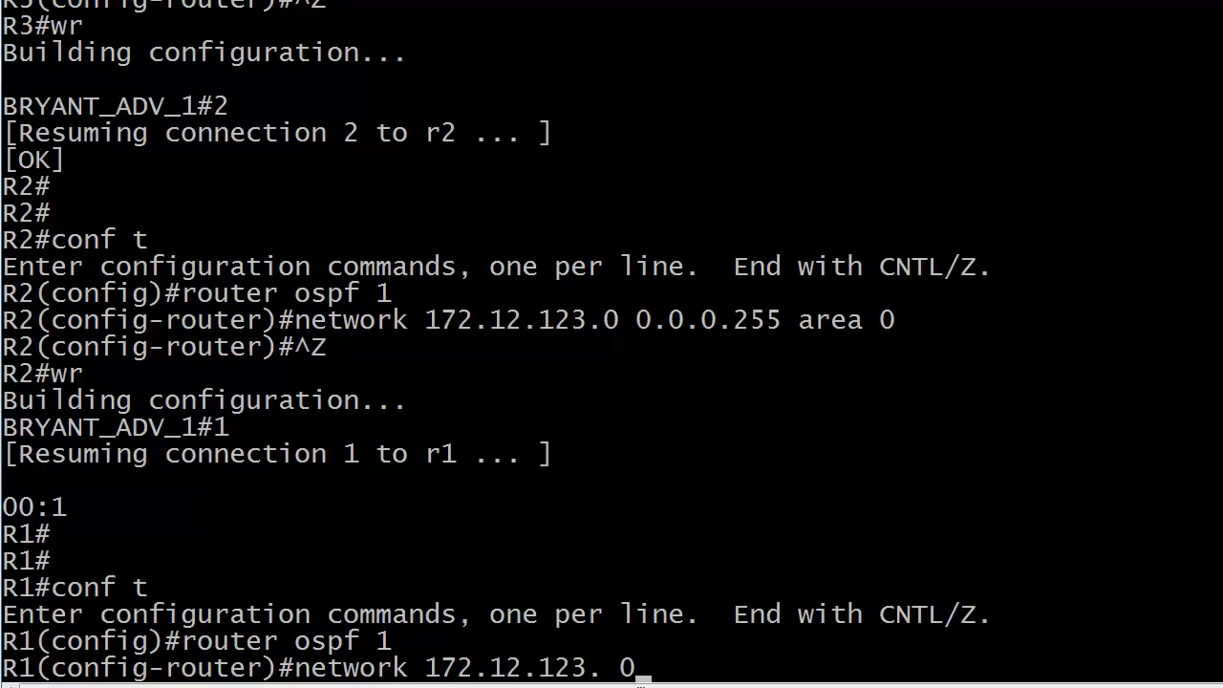
type("0.0.0.255 area 0")
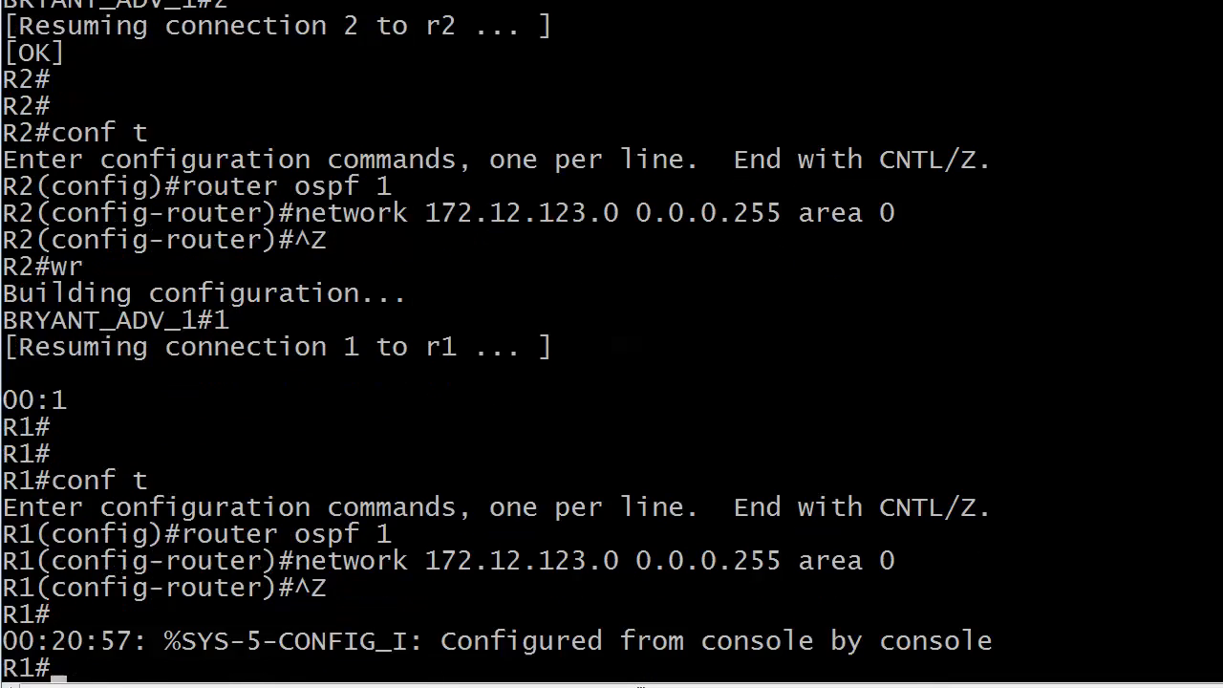
type("show ip osp f")
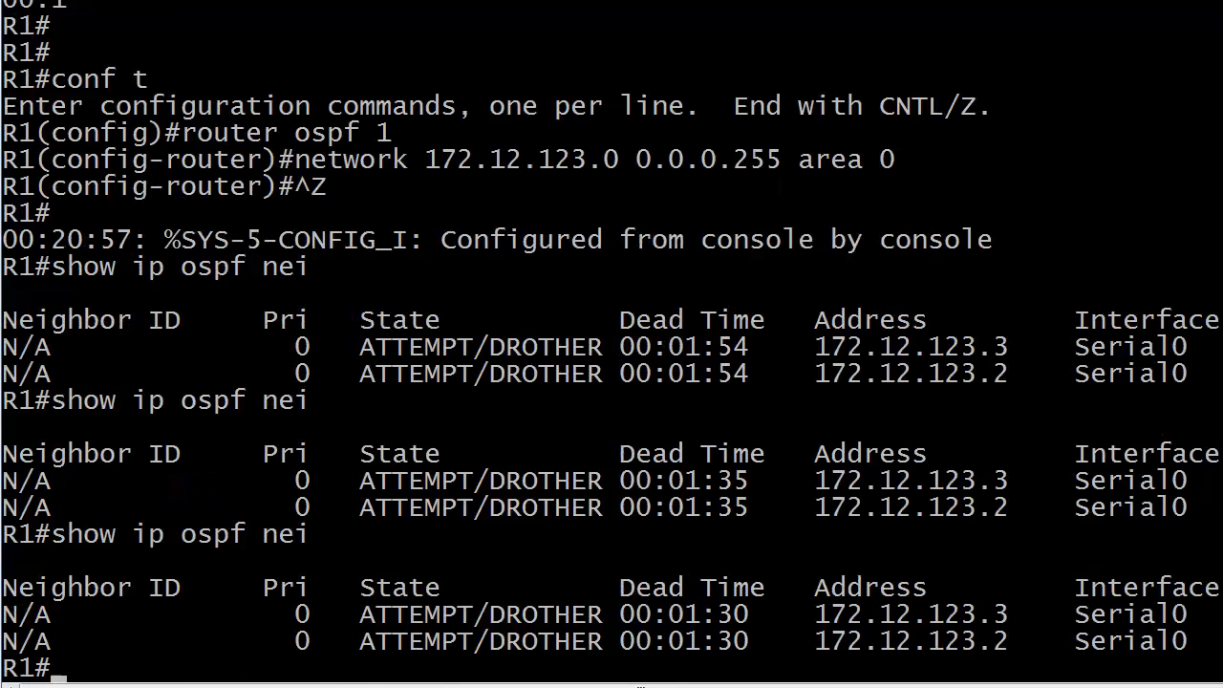
- Run show ip ospf nei on R1, showing R2 and R3 in ATTEMPT/DROTHER
type("show ip ospf nei")
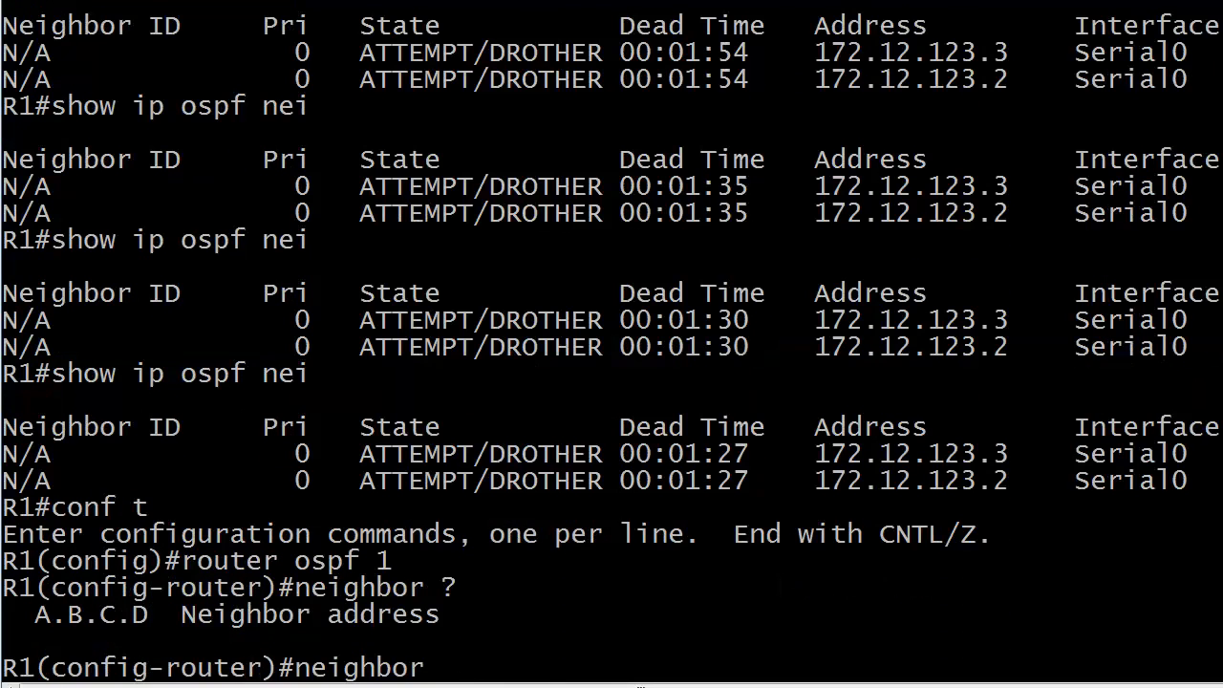
- Add neighbors 172.12.123.2 and 172.12.123.3 under R1's OSPF process, then recheck neighbors
type("172.12.123.2")
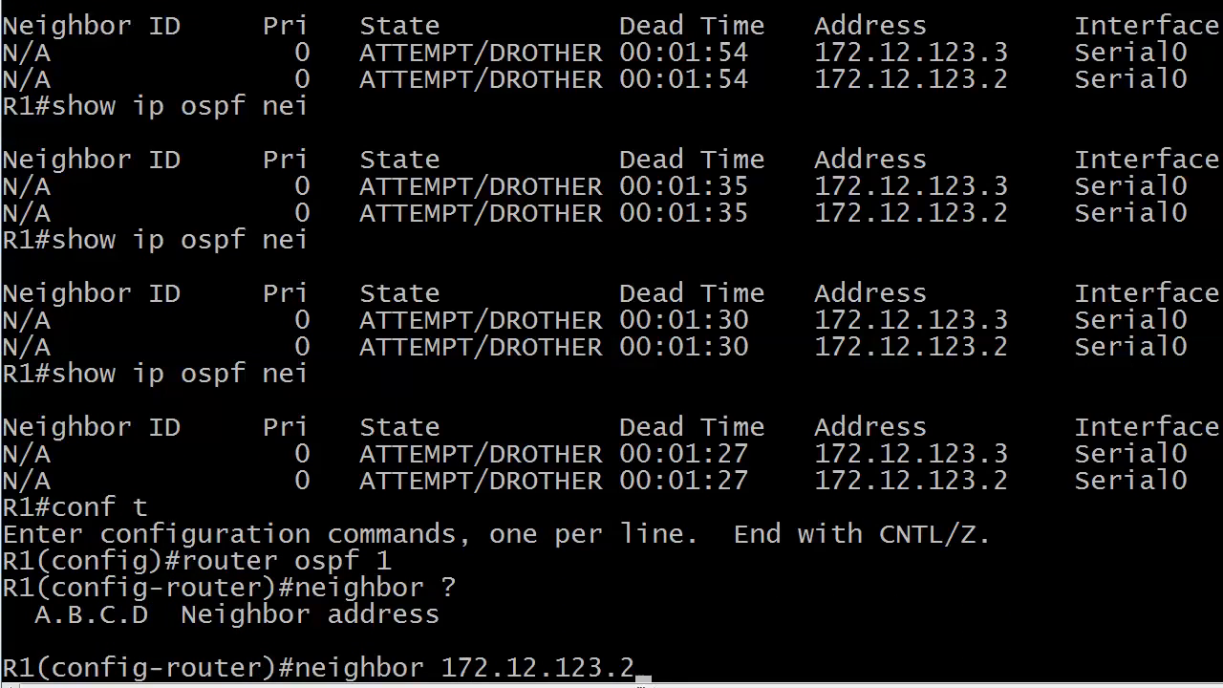
key("Return")
type("neighbor 172.12.123.3")
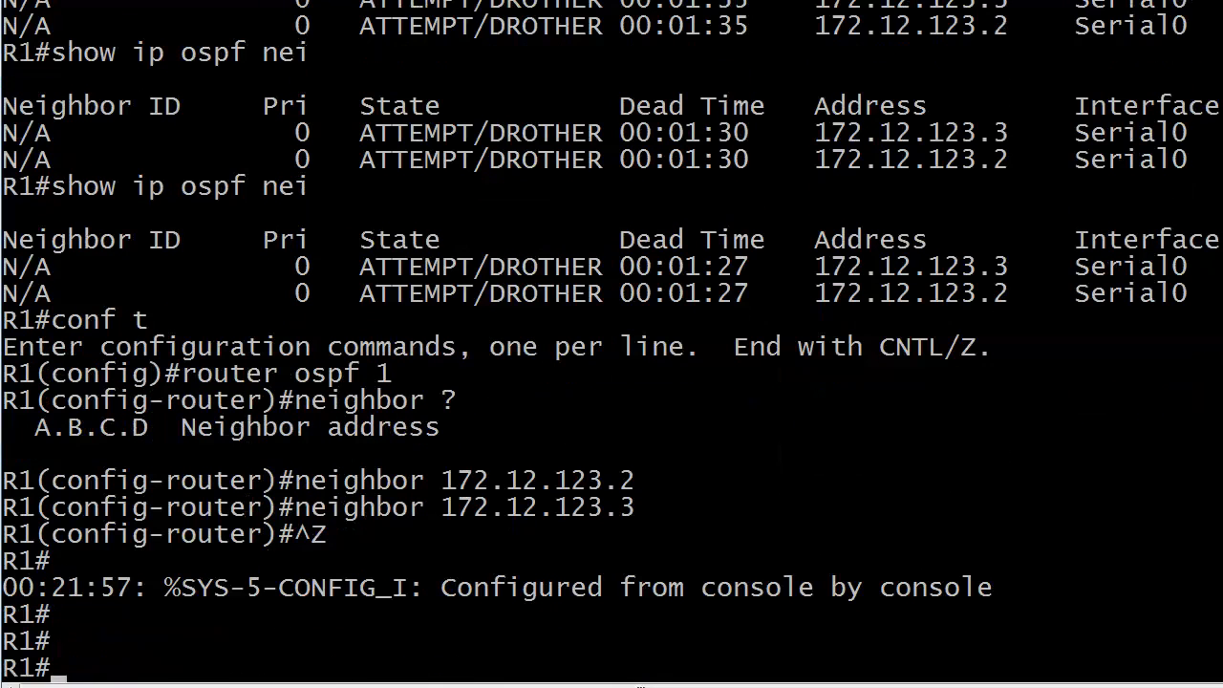
type("show ip ospf nei")
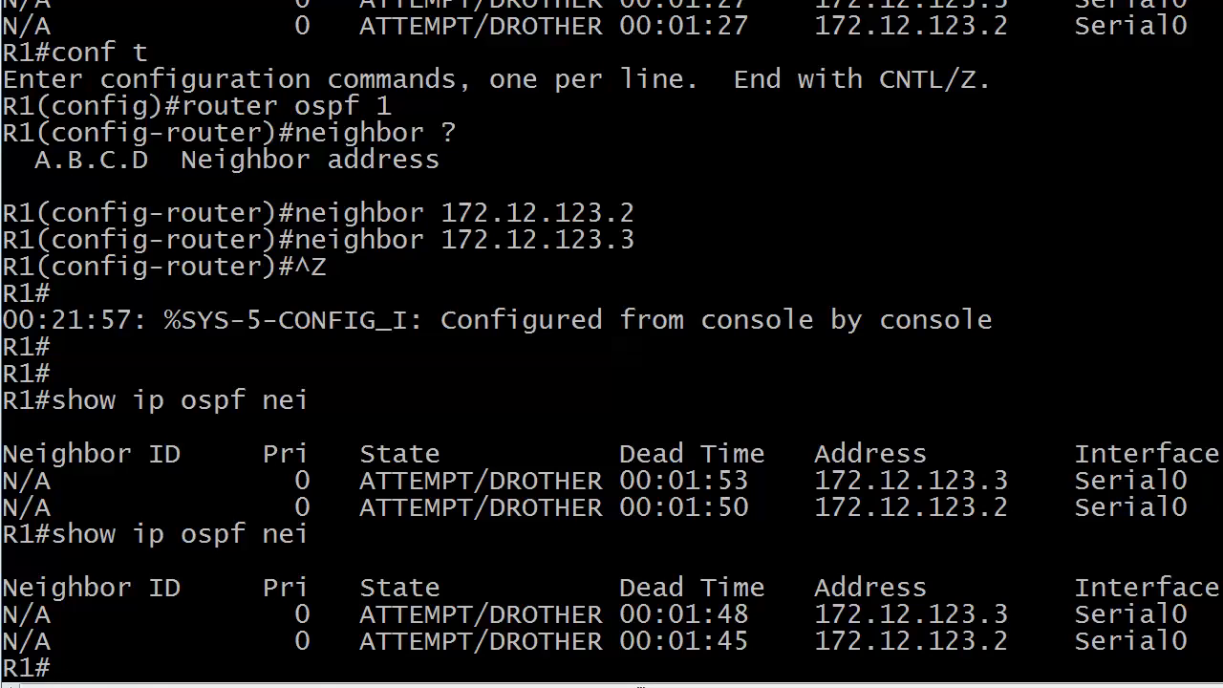
- Scroll R1's neighbor output: 2.2.2.2 FULL/DROTHER, 172.12.123.3 still ATTEMPT/DROTHER
scroll("down", 3)
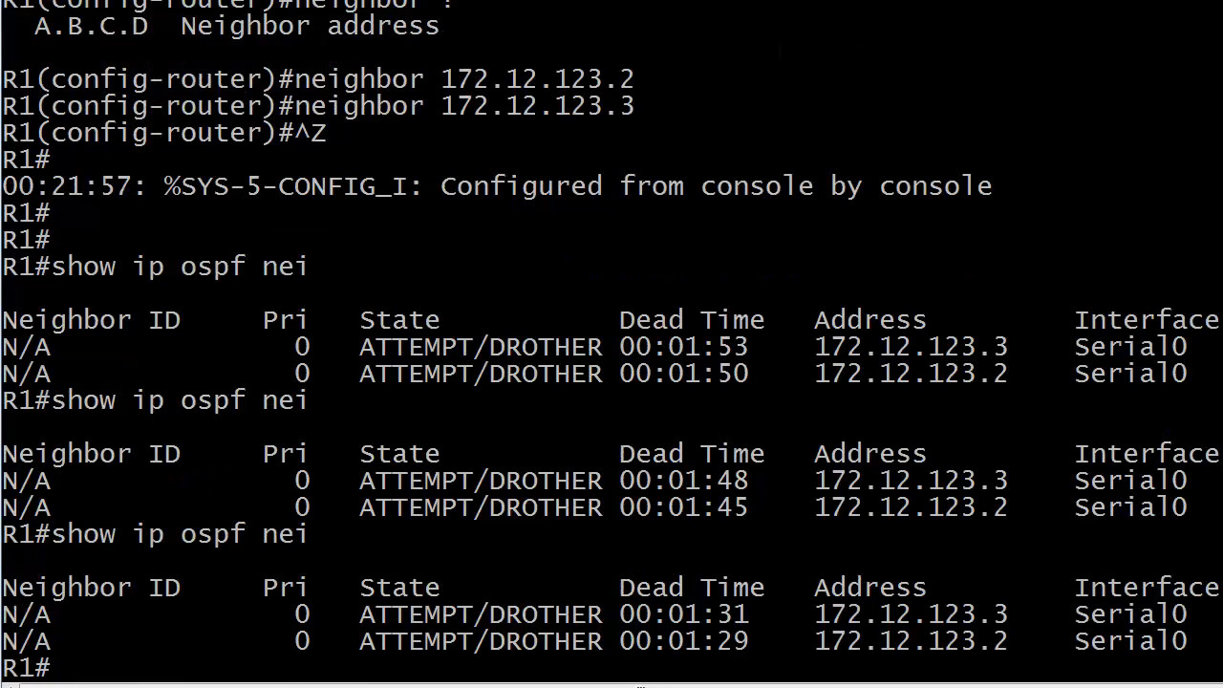
scroll("down", 3)
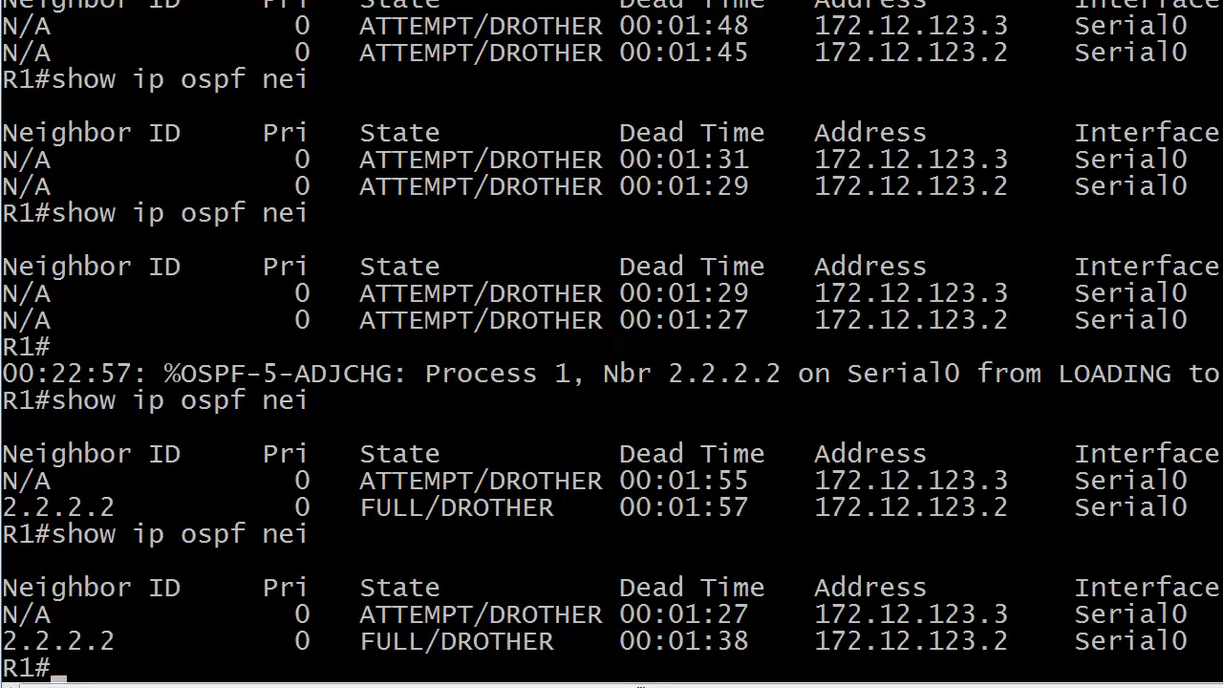
type("d")
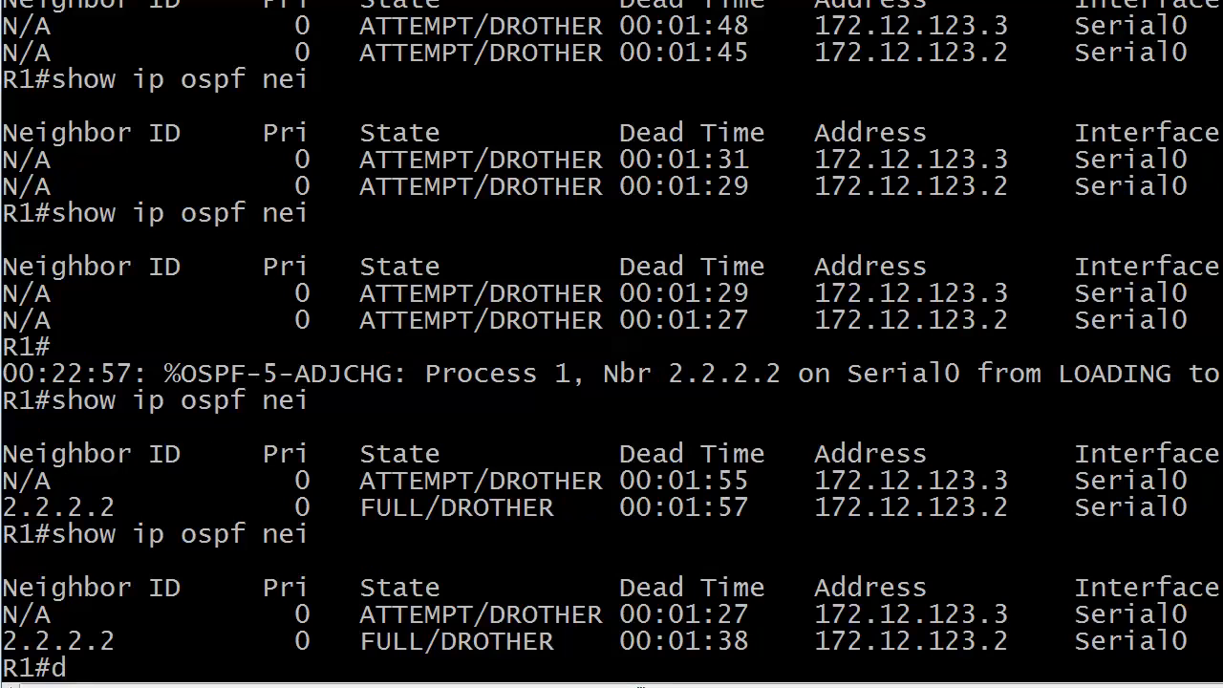
- Run debug ip ospf hello on R1, reading the 172.12.123.3 hello/dead mismatch, then undebug all
type("ebug ip ospf hello")
type("u all")
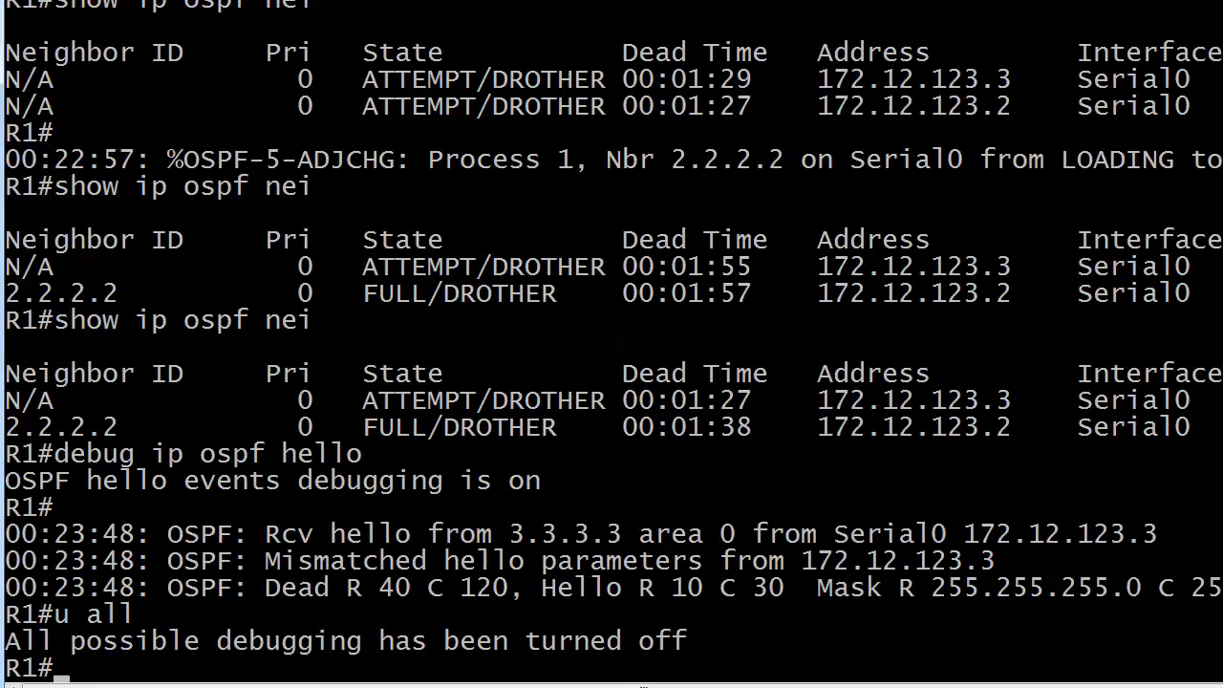
scroll("right", 3)
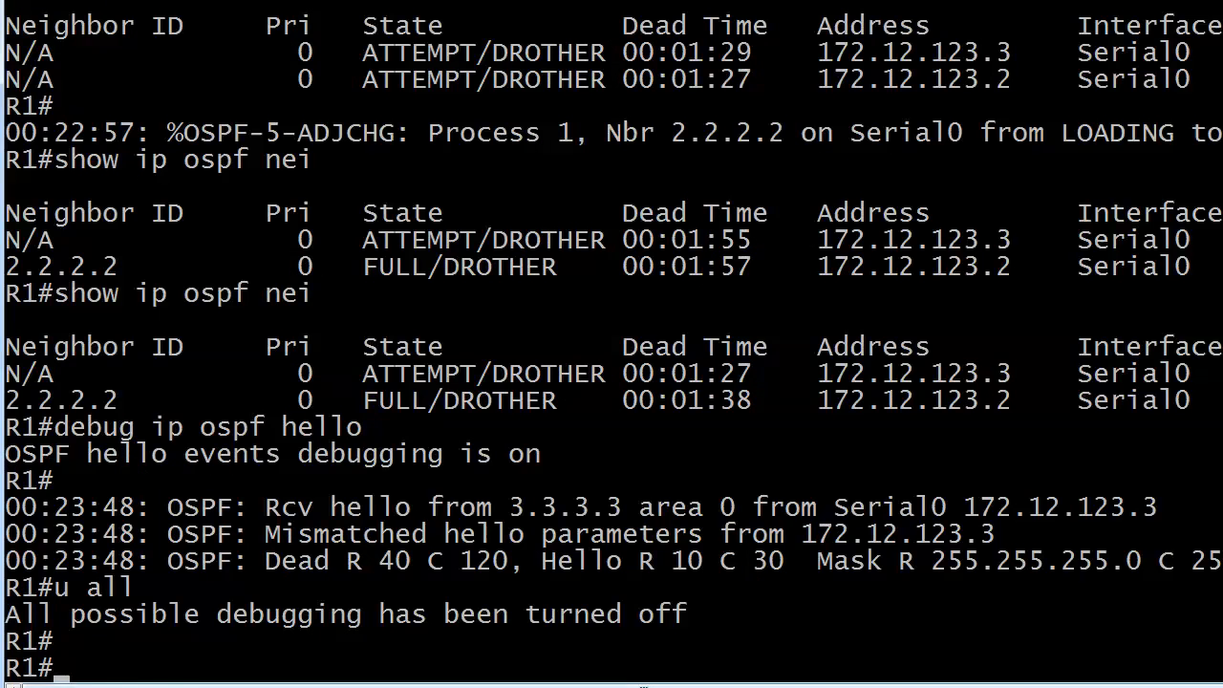
- Run show ip ospf int s0 on R1: NON_BROADCAST, Hello 30, Dead 120
type("show int s0")
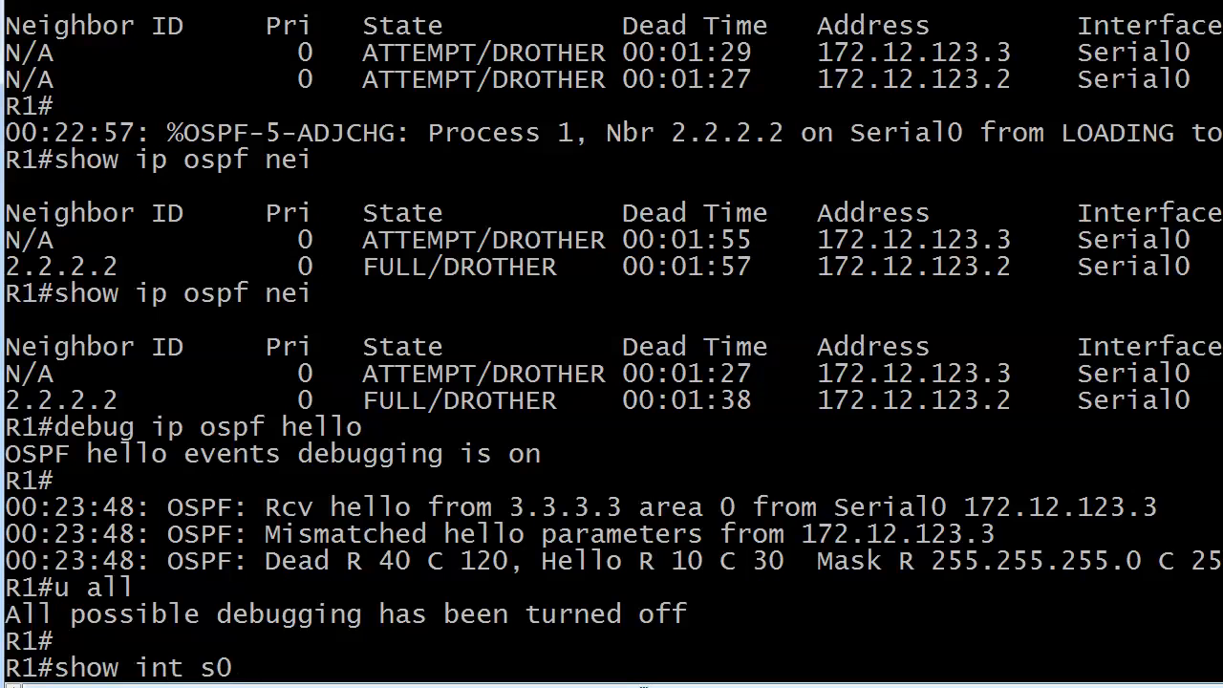
type("ip")
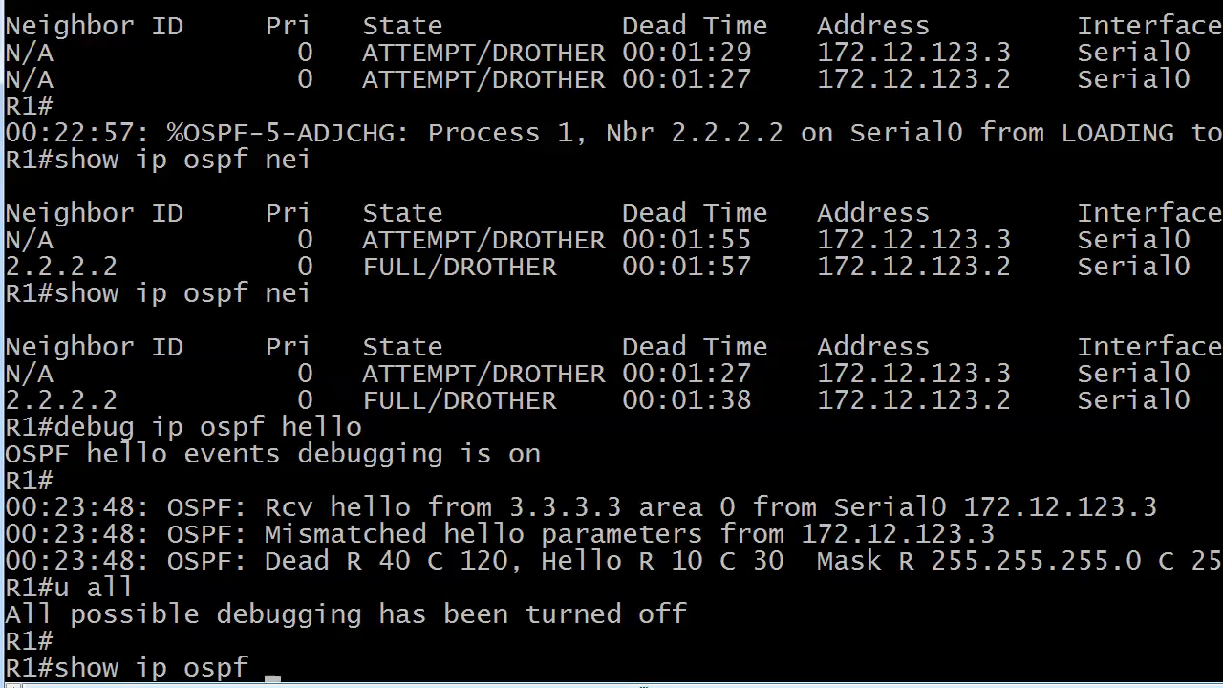
key("Return")
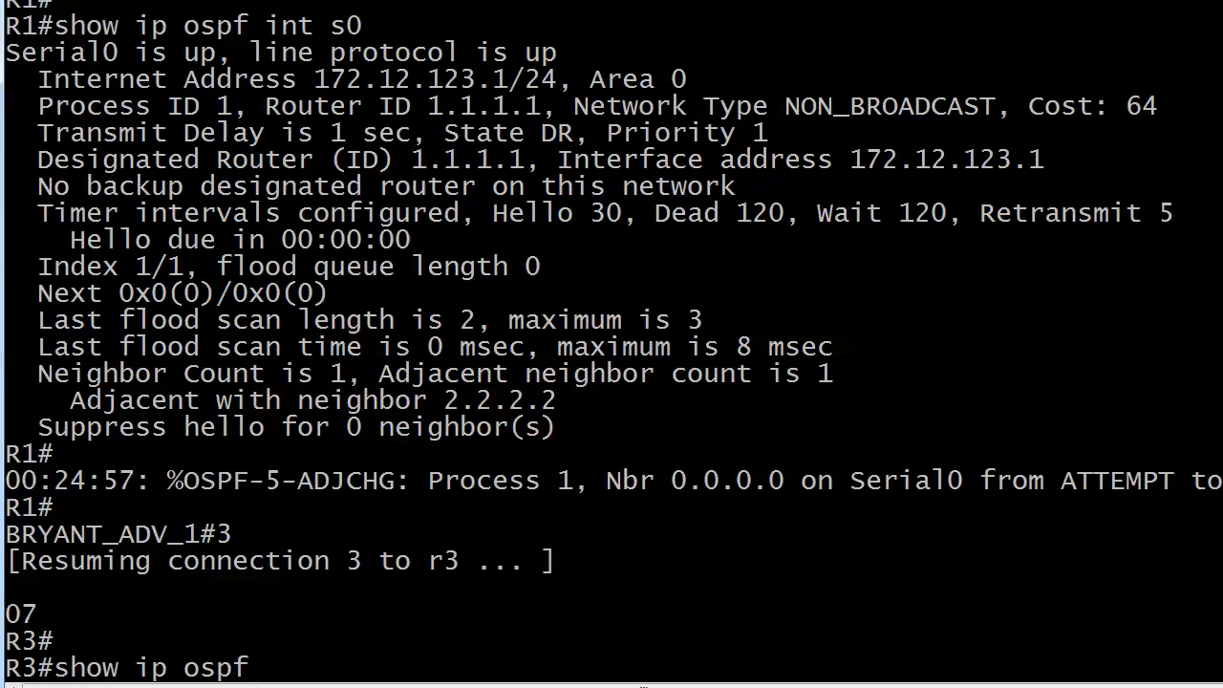
- Run show ip ospf int s0.31 on R3: POINT_TO_POINT, Hello 10, Dead 40
type("int s0.31")
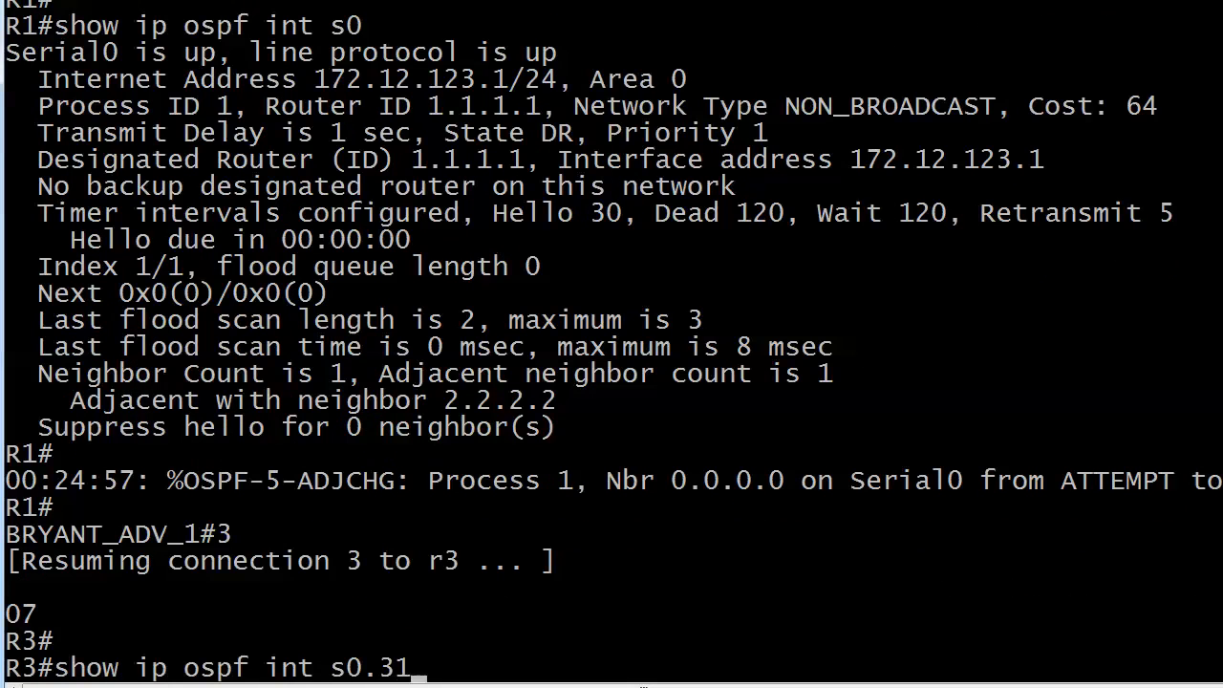
key("Return")
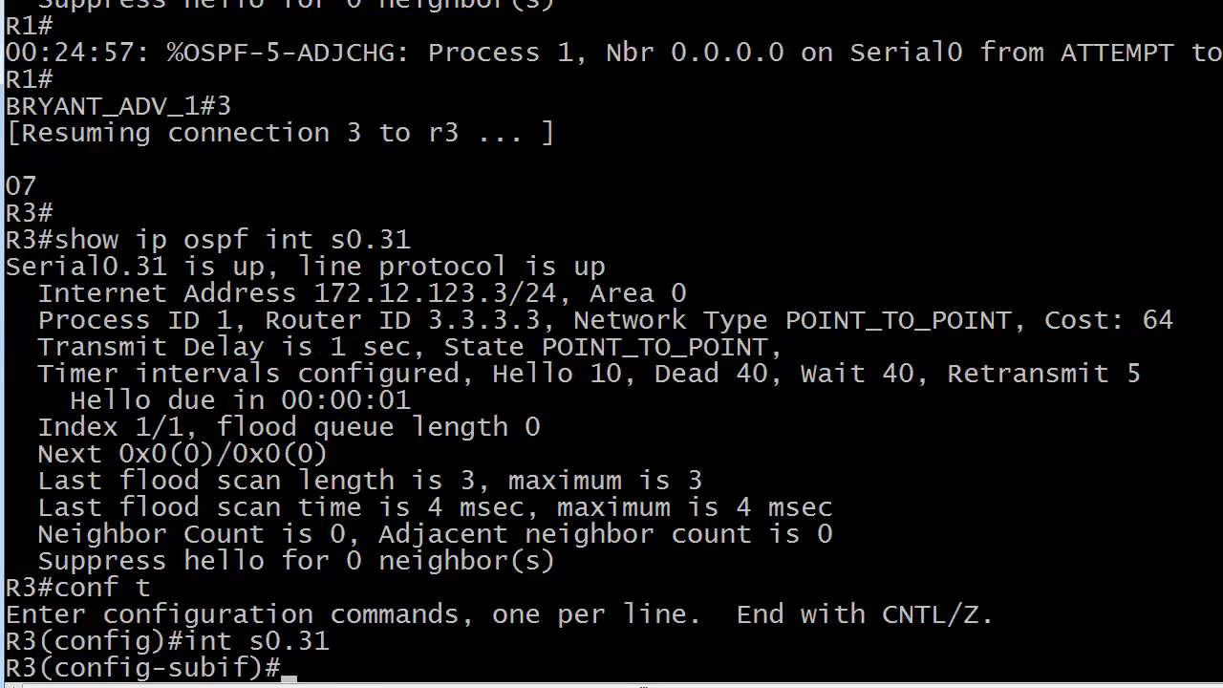
- Set R3's Serial0.31 OSPF network type to non-broadcast
type("ip ospf netw")
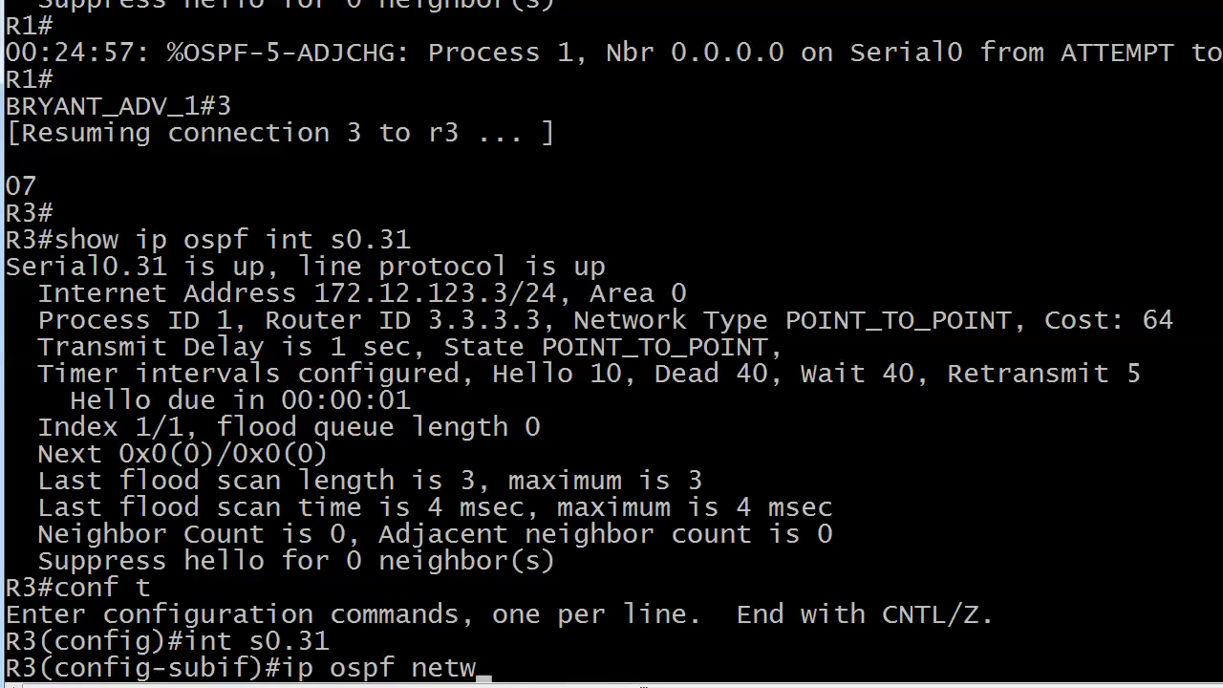
type("ork ?")
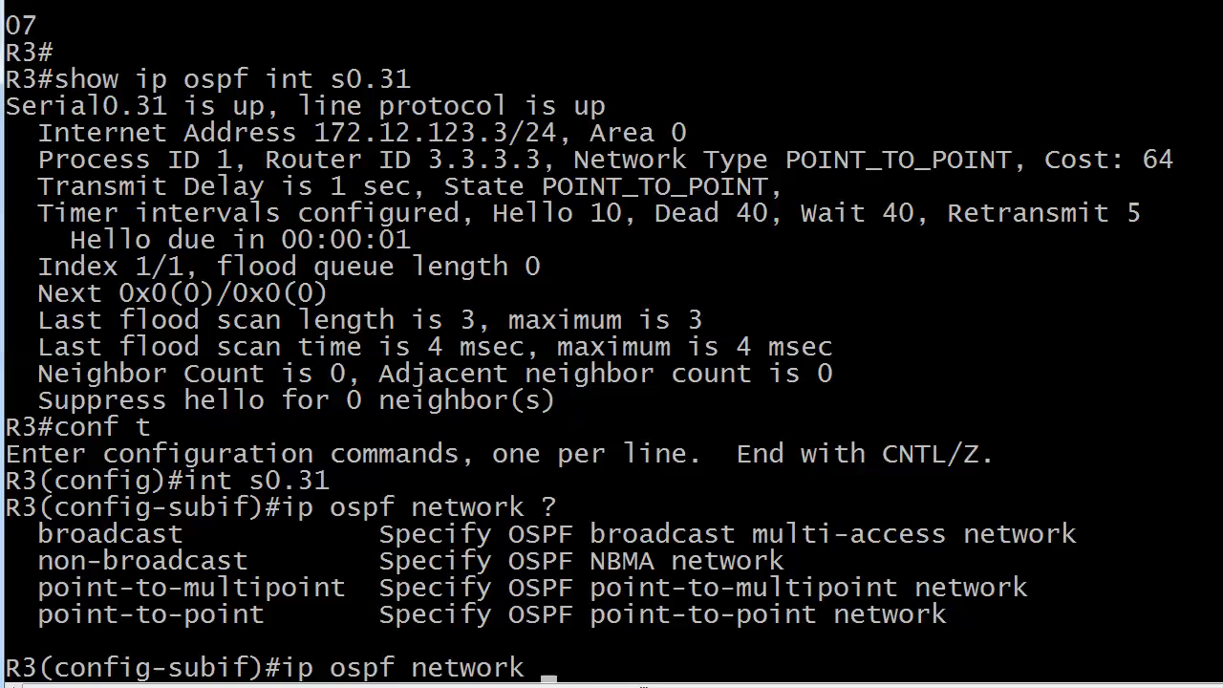
type("non0")
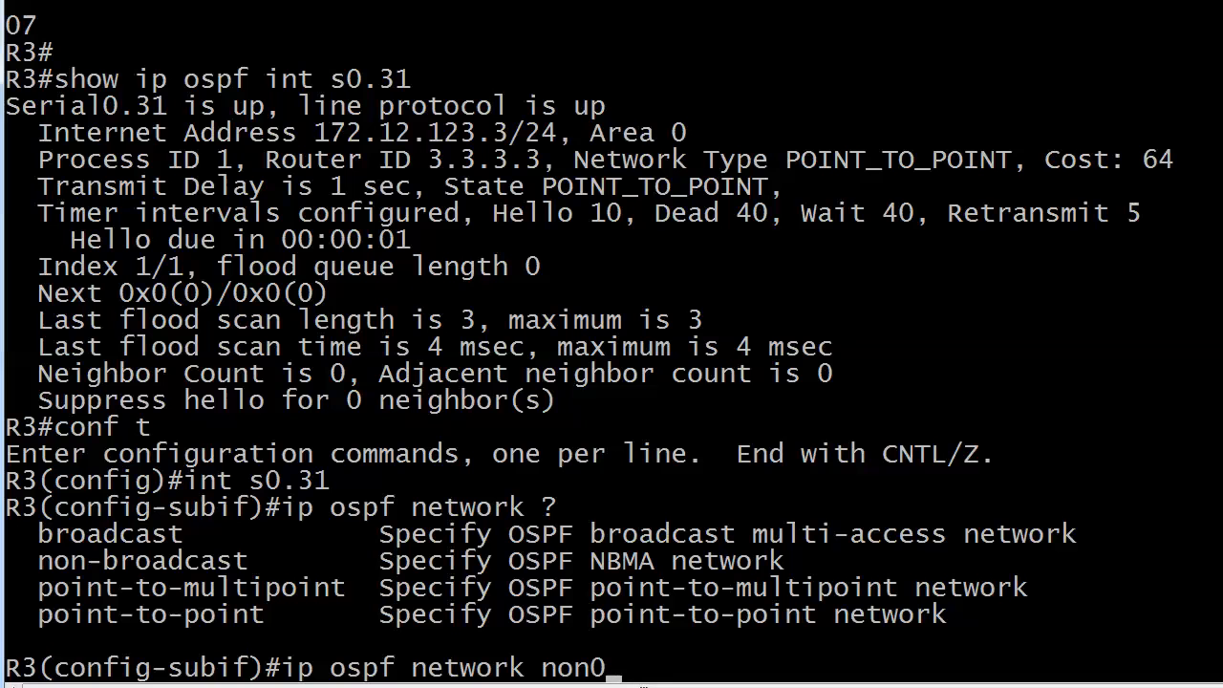
type("-brao")
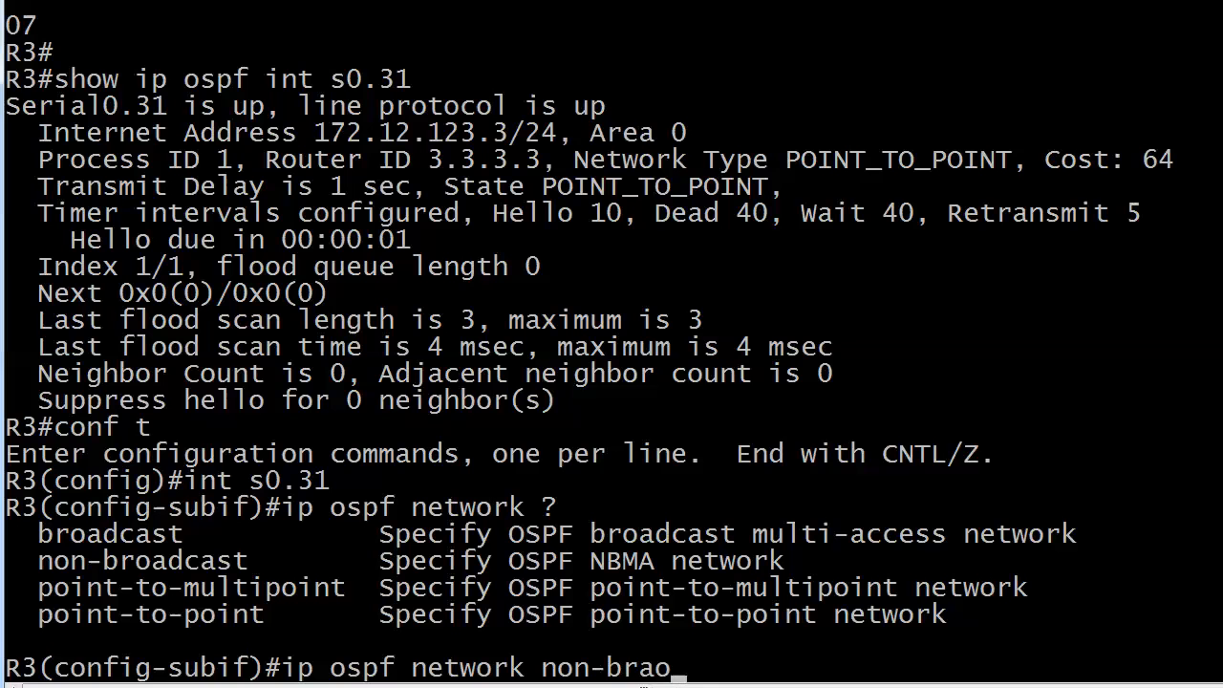
type("dcast")
type("show ip ospf int s0.31")
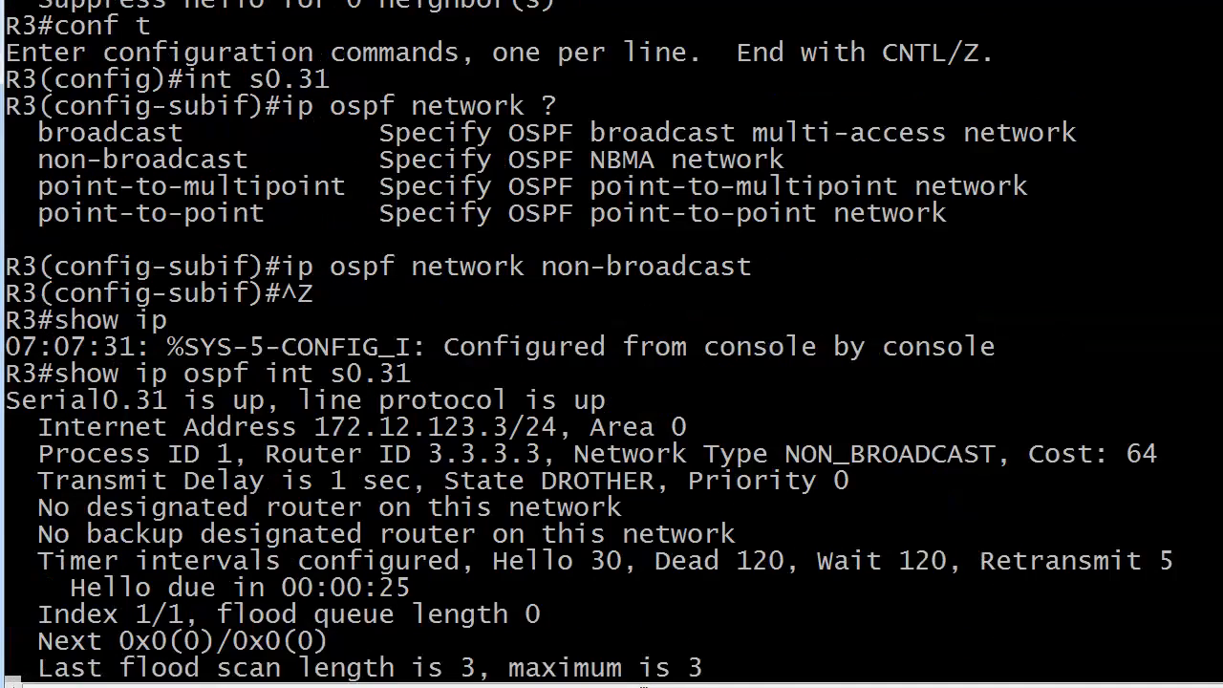
- Resume terminal connection 1 to return to router R1
scroll("down", 3)
type("1")
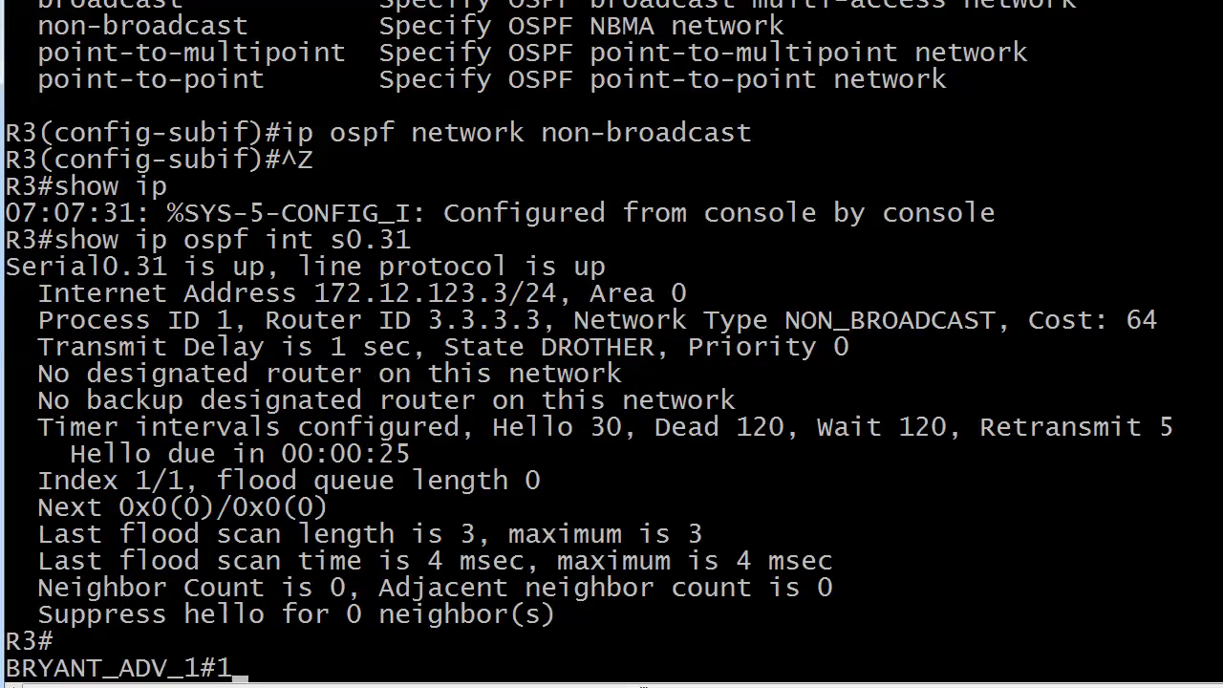
key("Return")
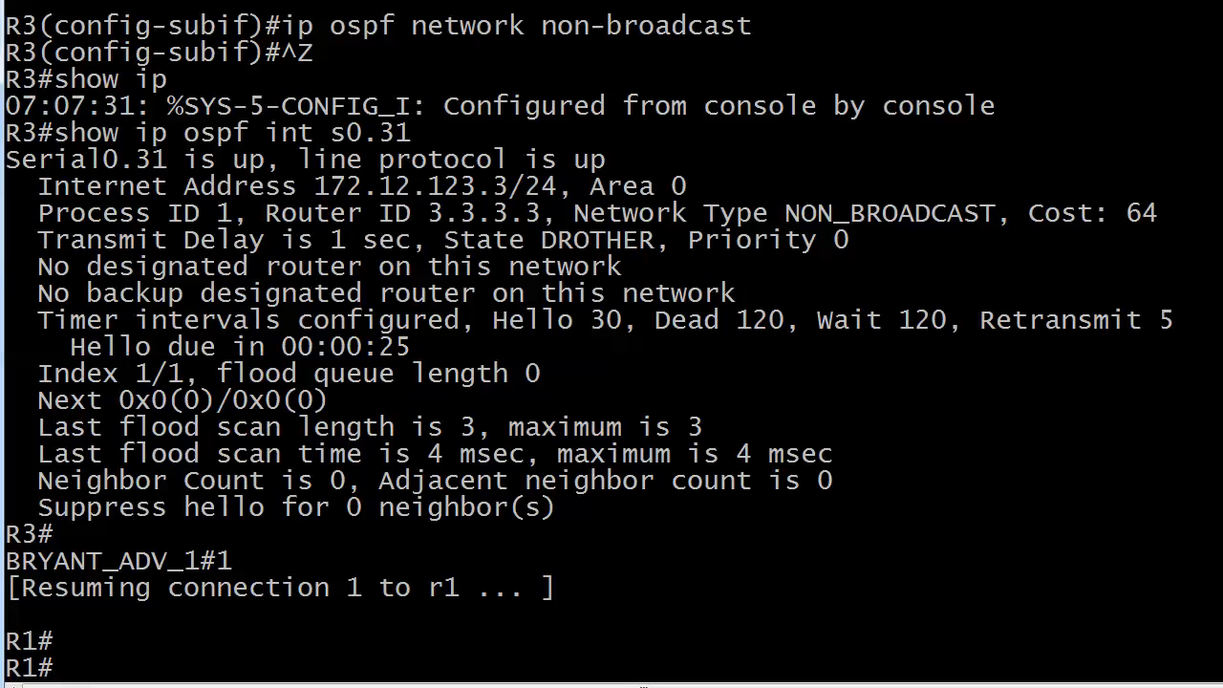
- Show R1's OSPF neighbors, then run 'clear ip ospf process' to reset OSPF
type("shwo")
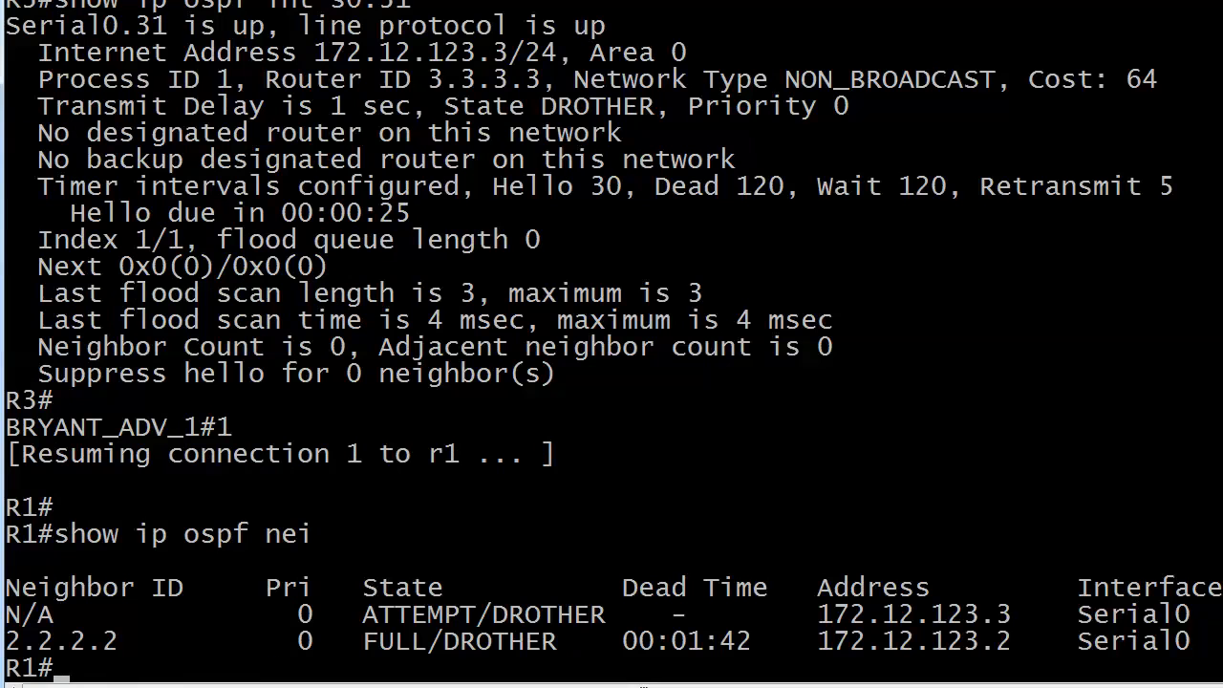
type("clear ip")
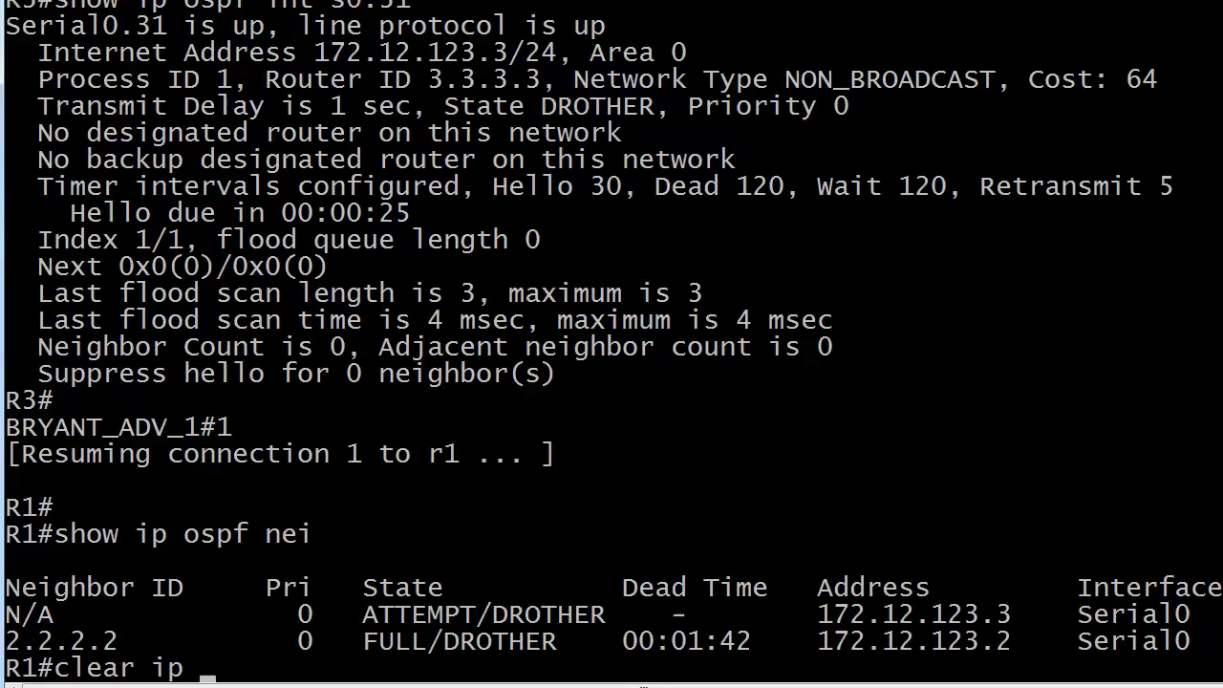
type("ospf process")
type("yes")
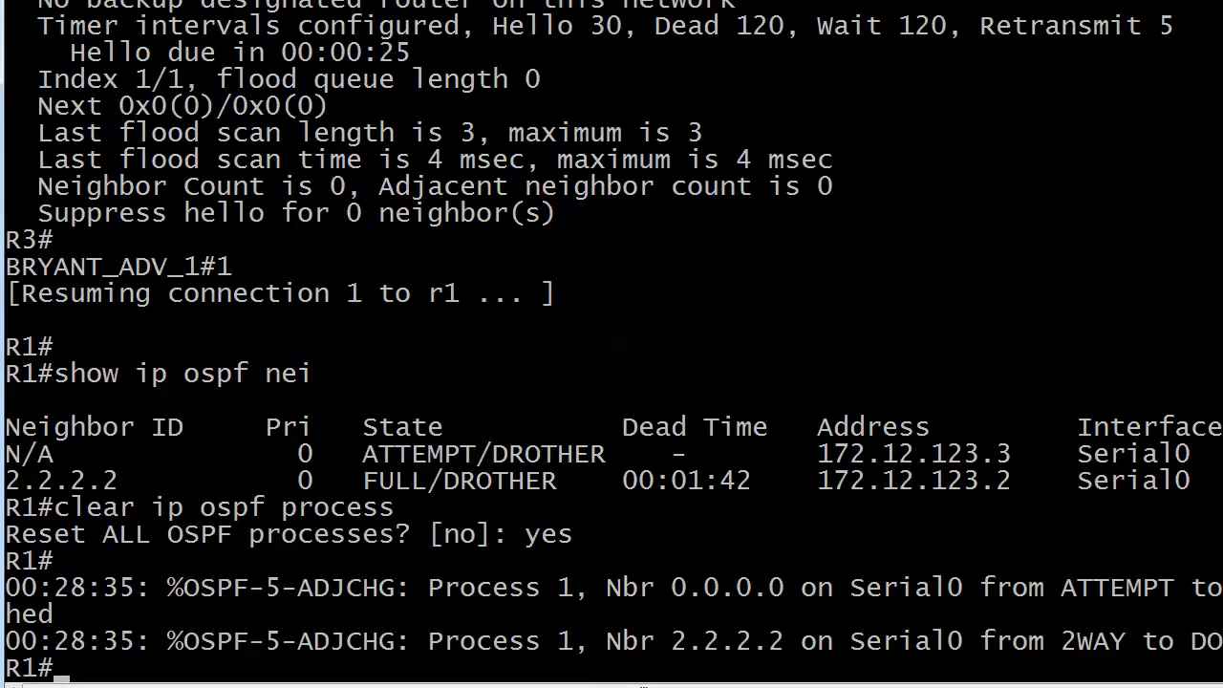
scroll("right", 3)
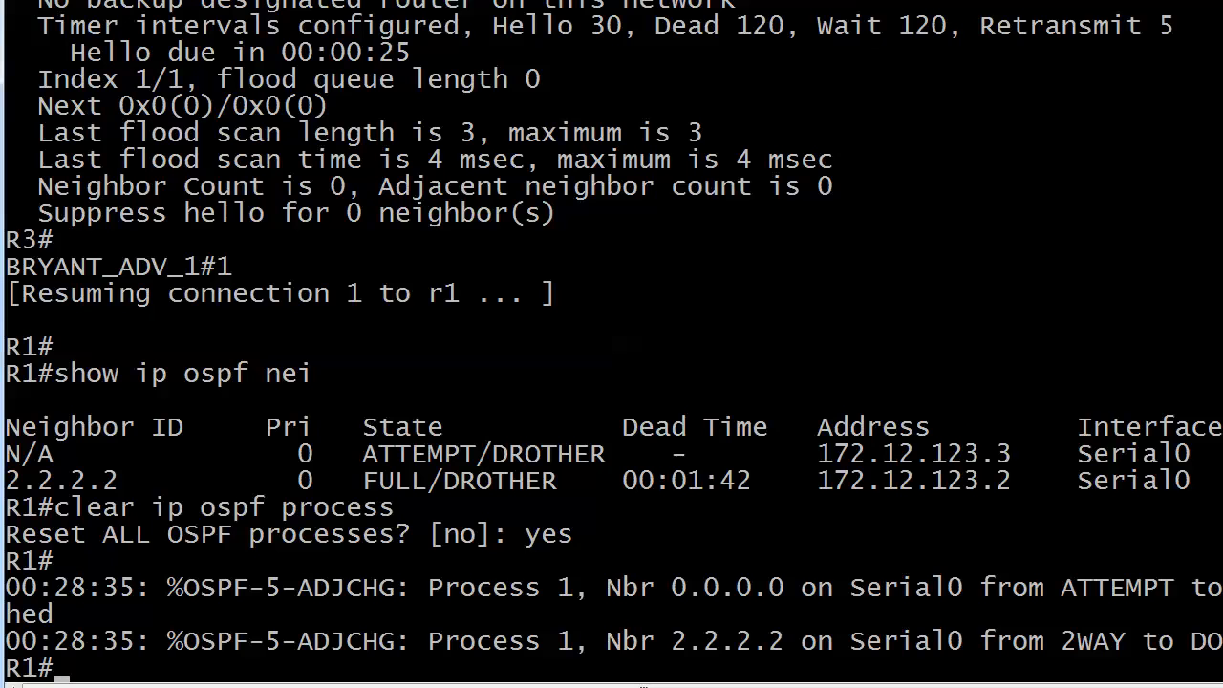
- Re-run 'show ip ospf nei' on R1 until adjacency changes for 2.2.2.2 and 3.3.3.3 appear
type("show ip ospf nie")
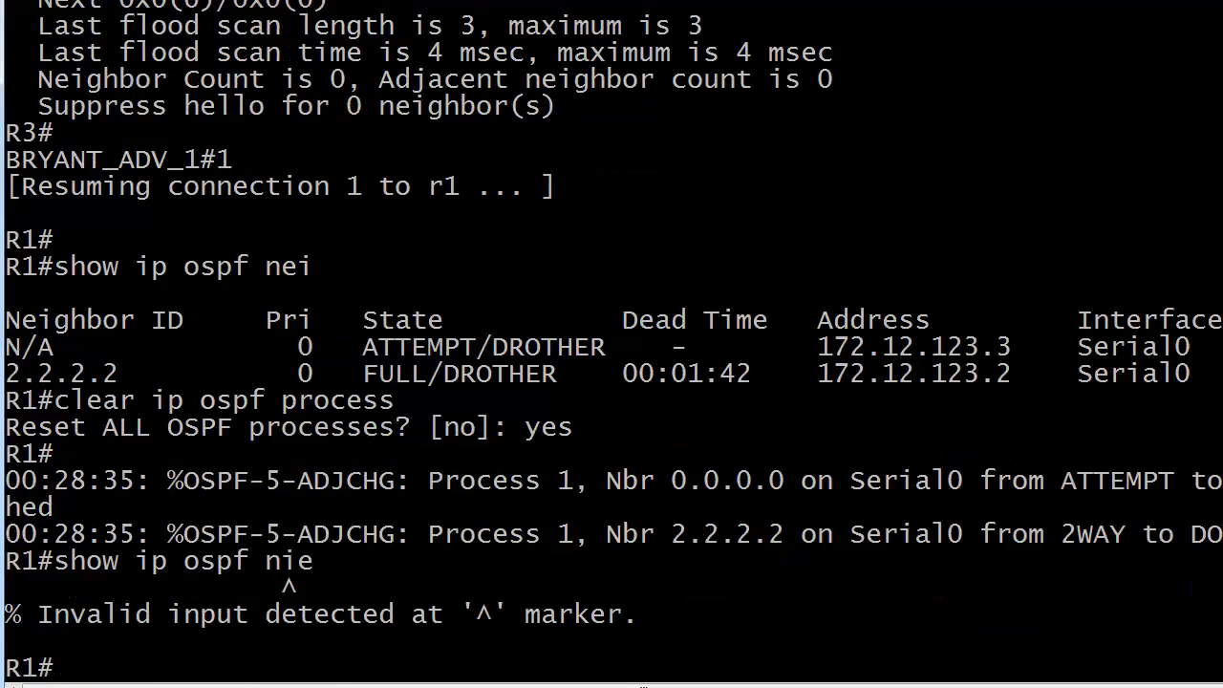
type("show ip ospf nei")
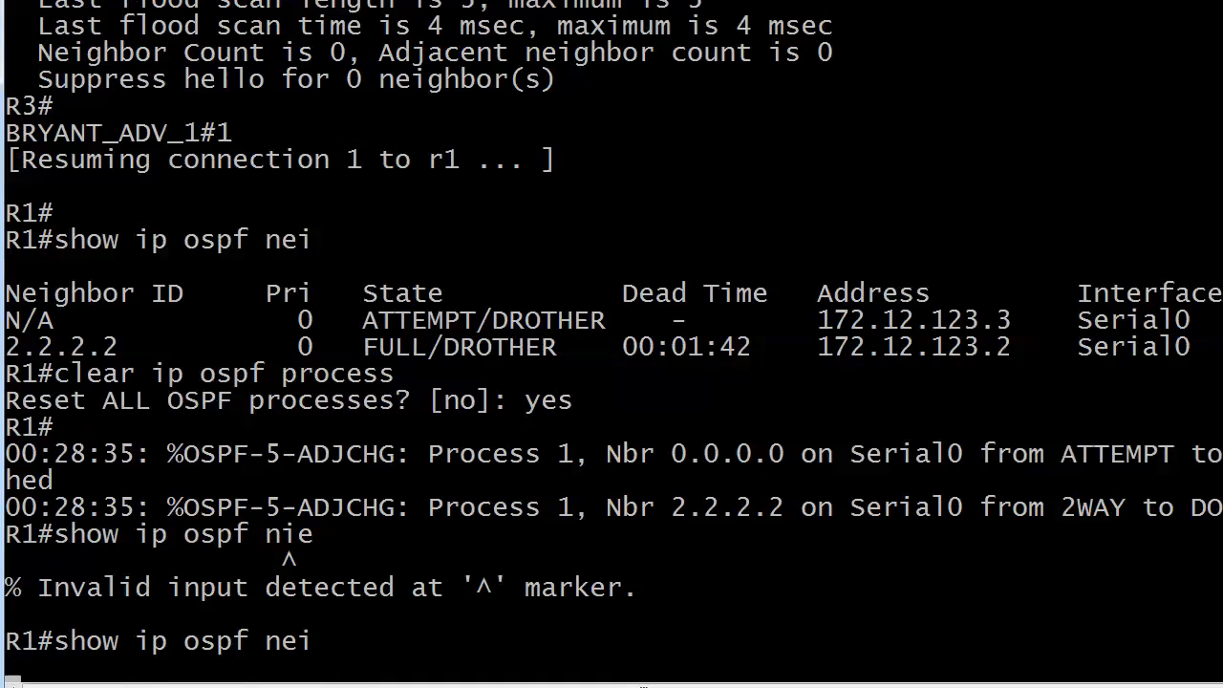
key("Return")
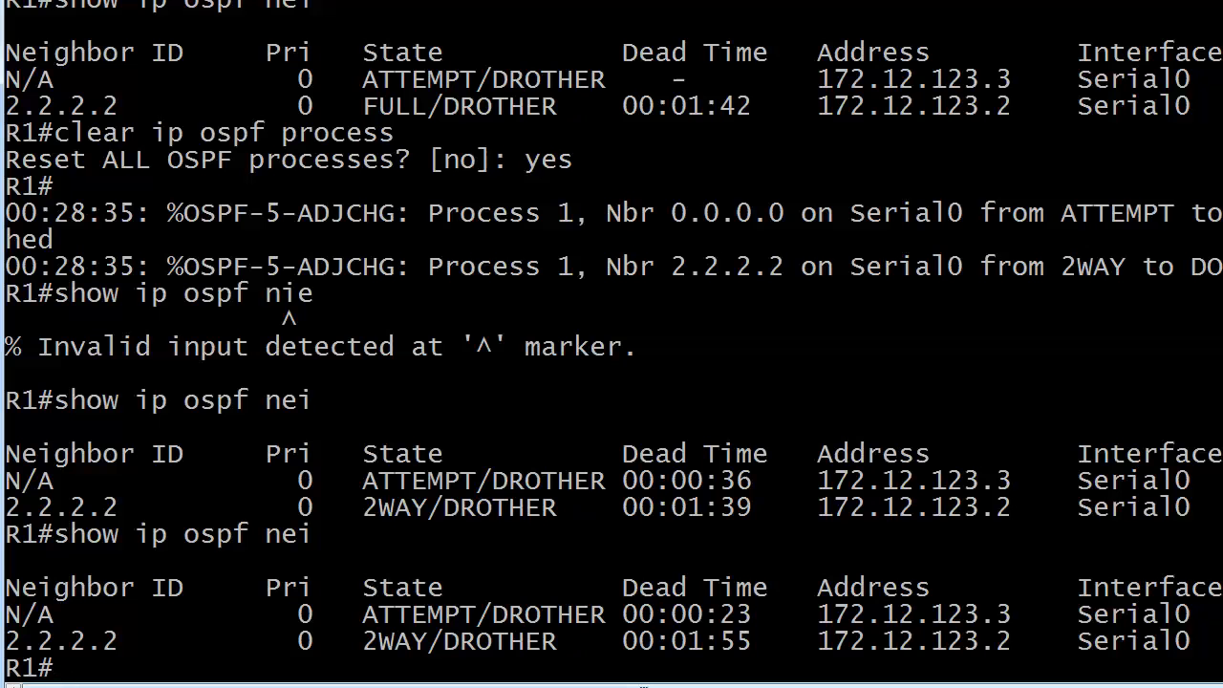
type("show ip ospf nei")
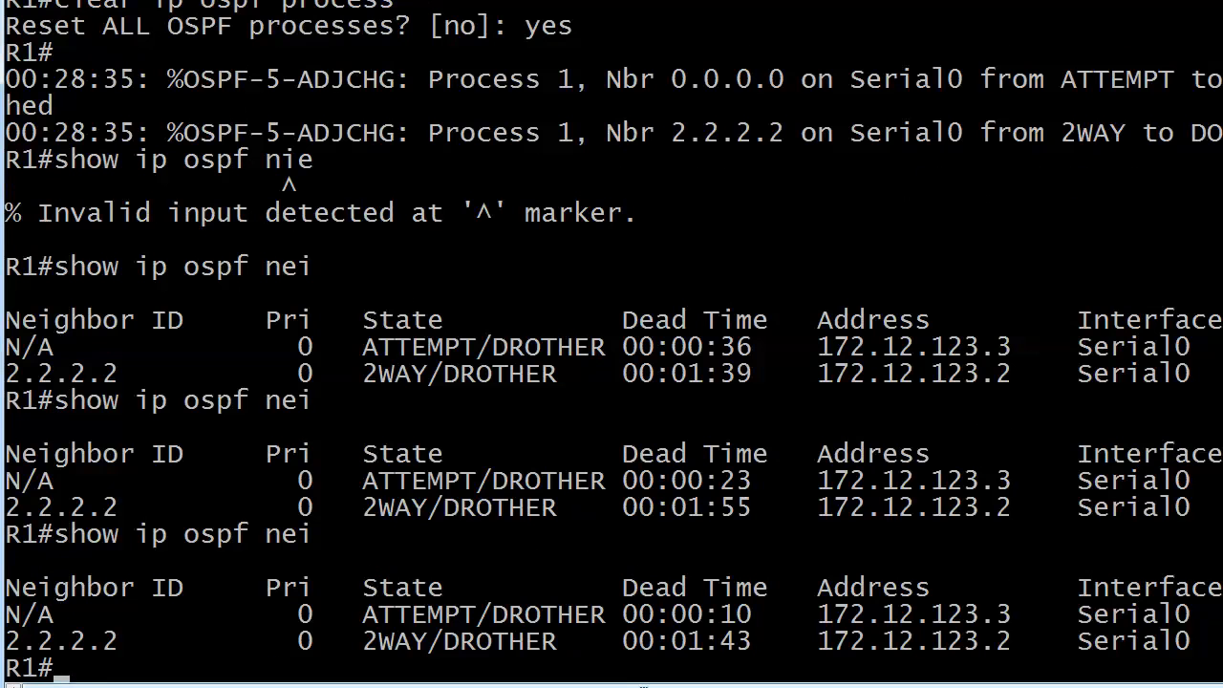
scroll("down", 3)
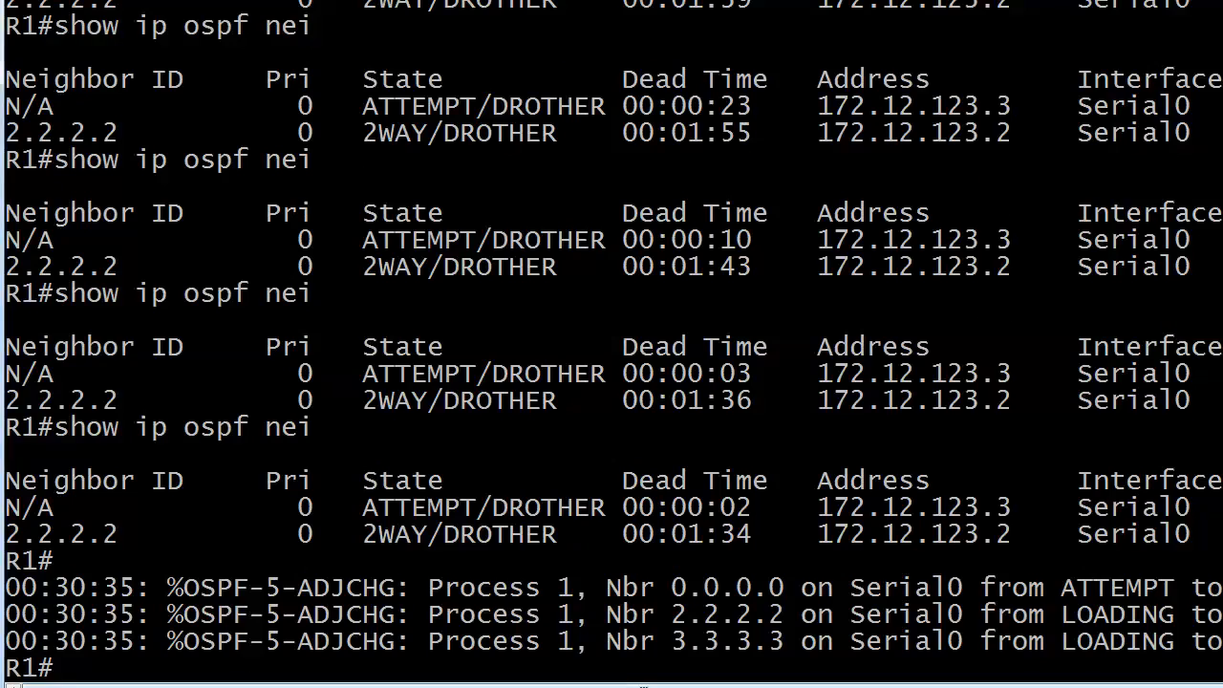
- Run 'show ip ospf nei' to verify 3.3.3.3 and 2.2.2.2 are FULL/DROTHER
scroll("right", 3)
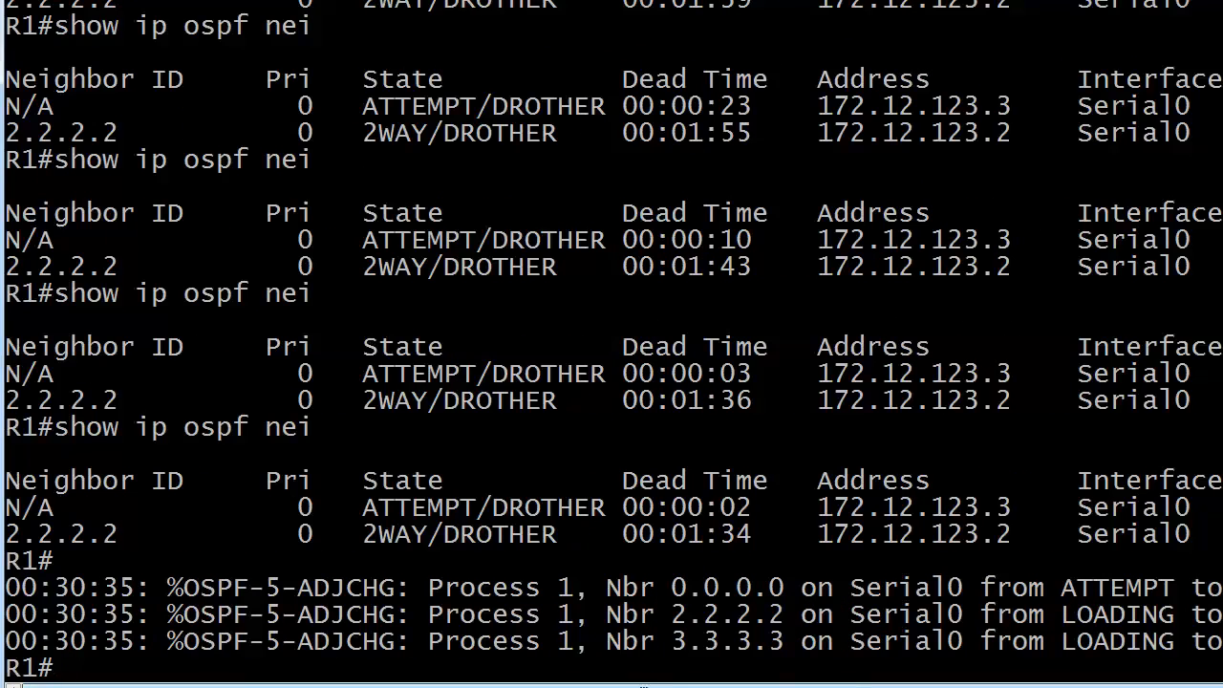
type("show ip ospf nei")
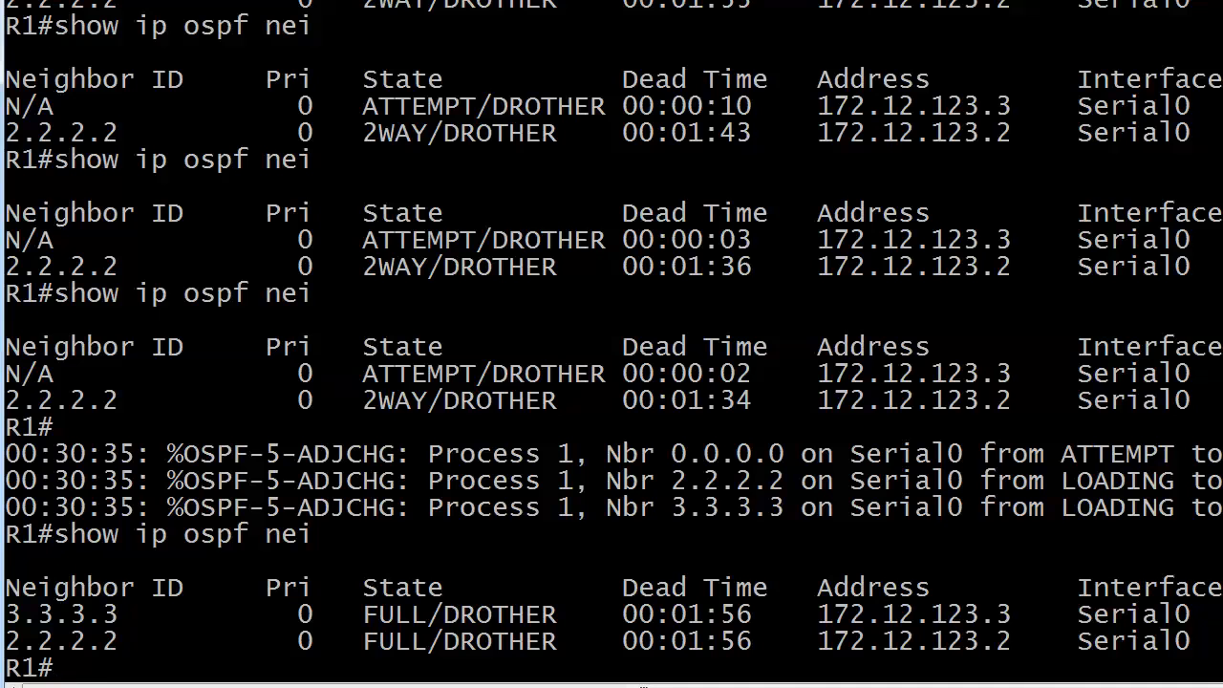
type("show ip ospf nei")
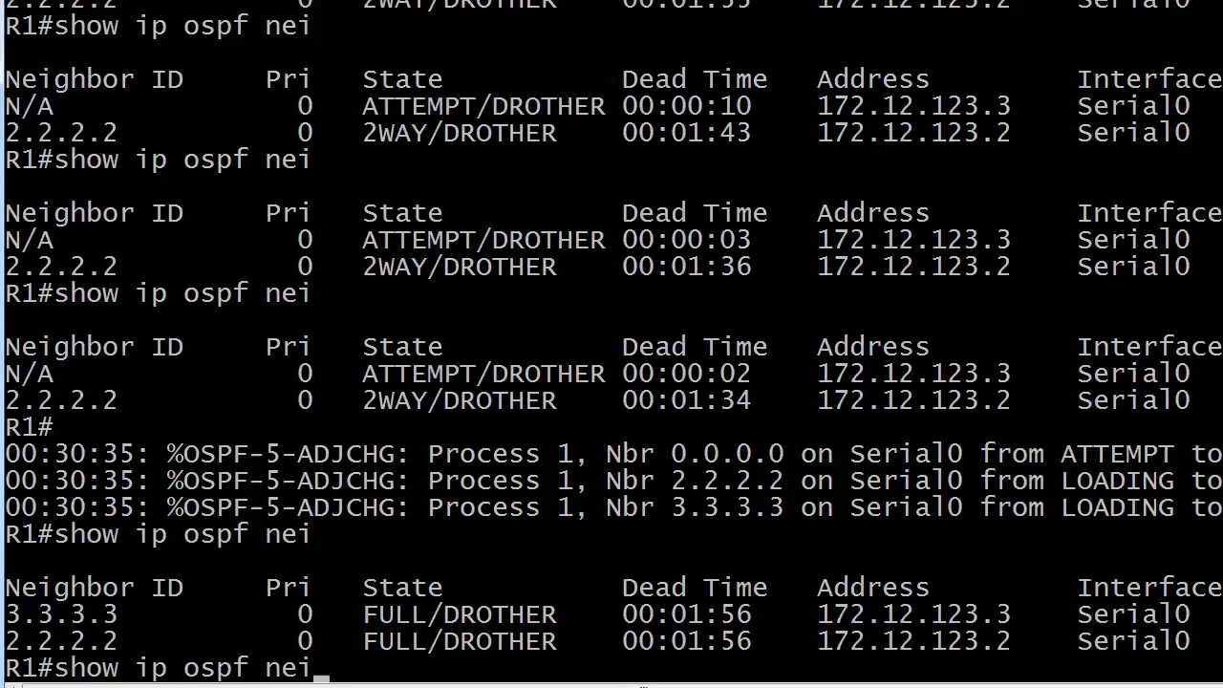